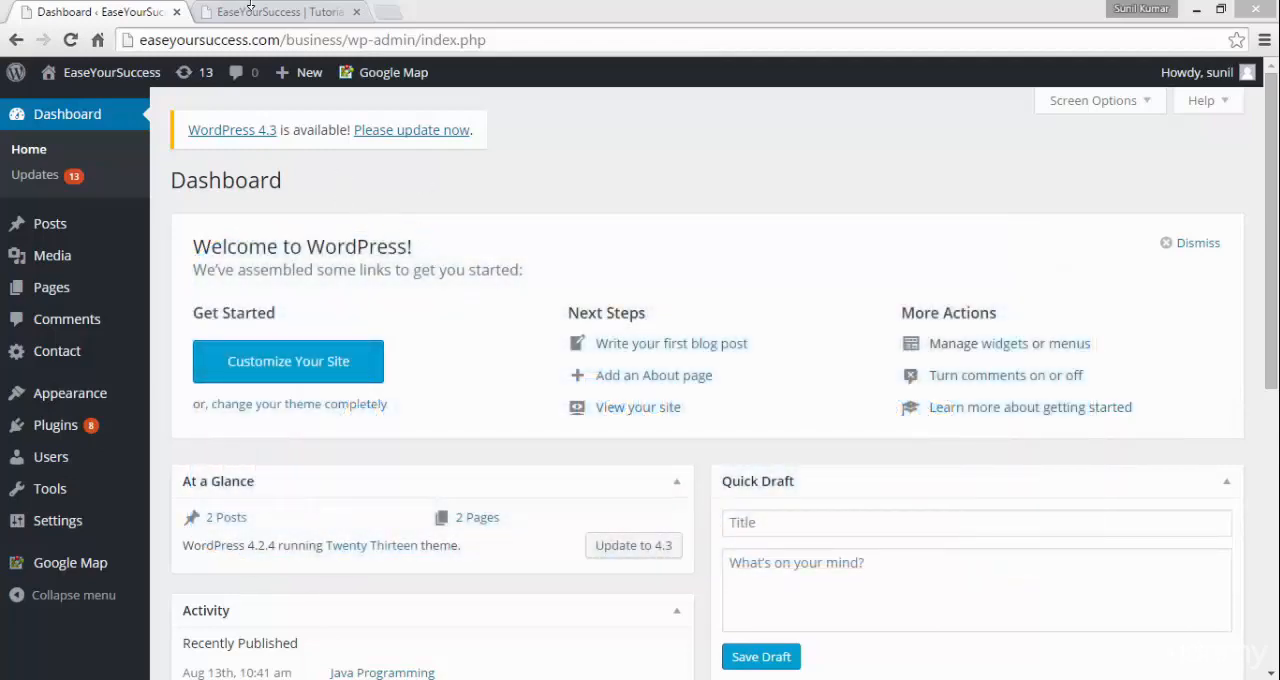
Switch to the live site tab and scroll through the Java Programming and WordPress 2015 posts
left_click(280, 11)
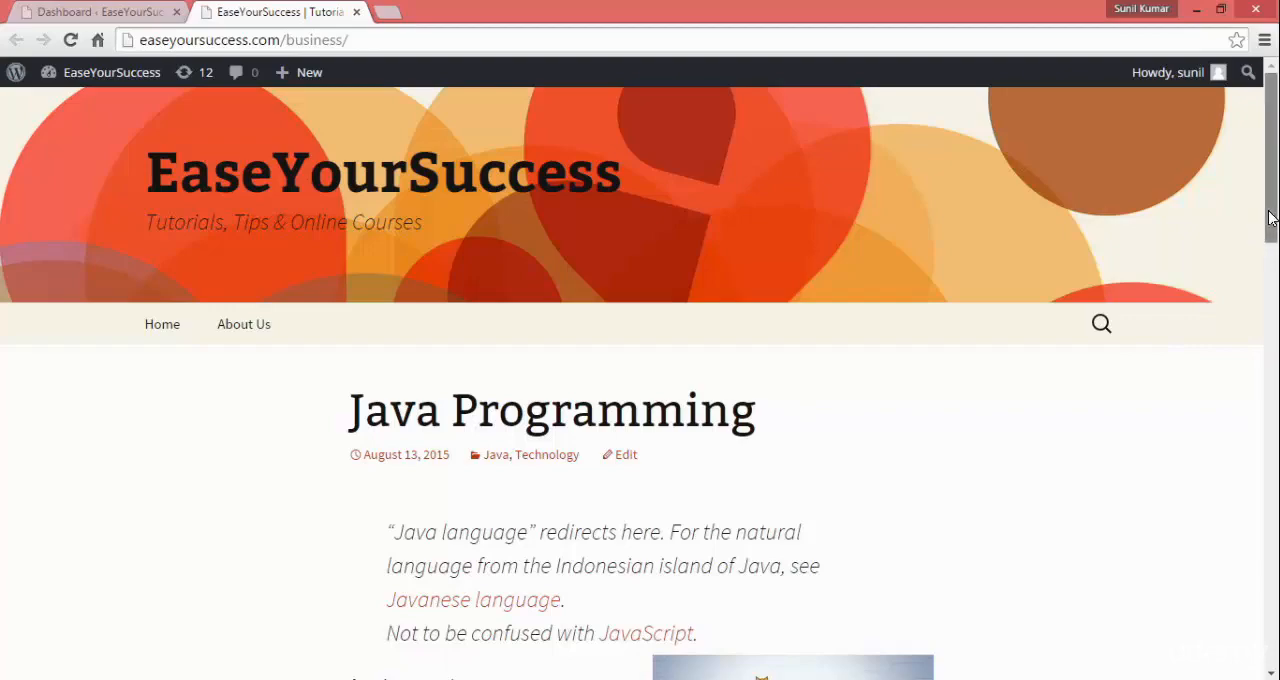
scroll("down", 3)
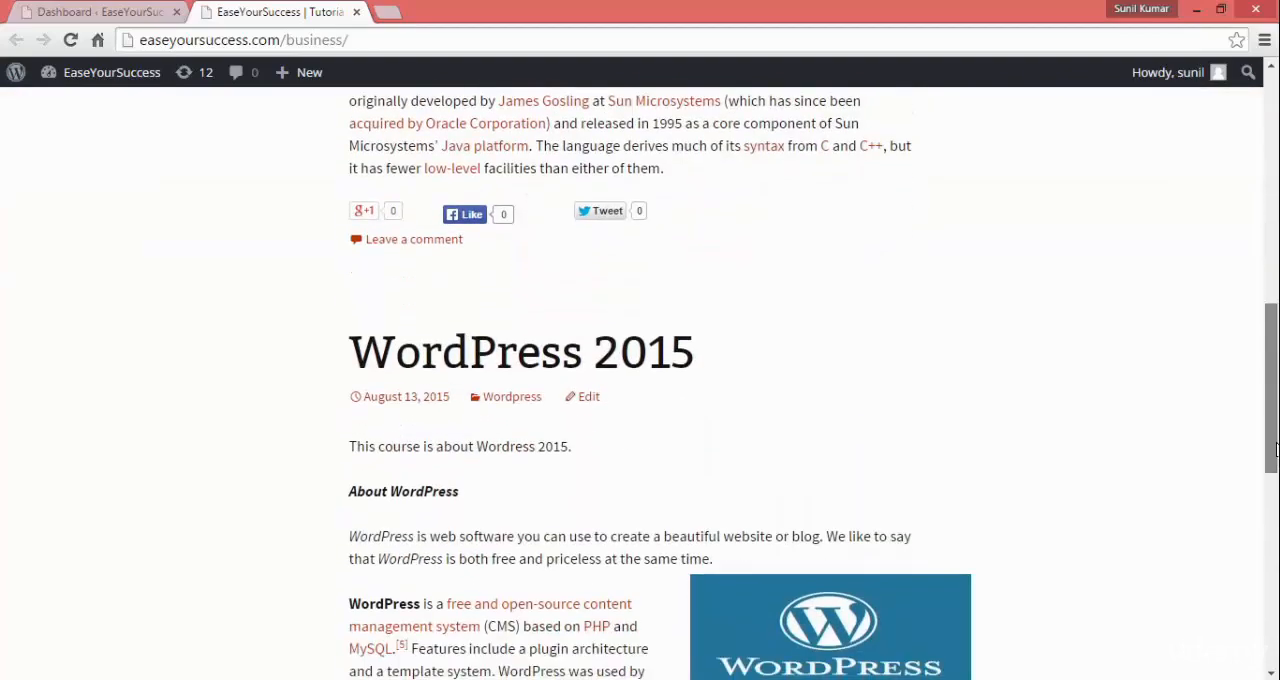
scroll("down", 3)
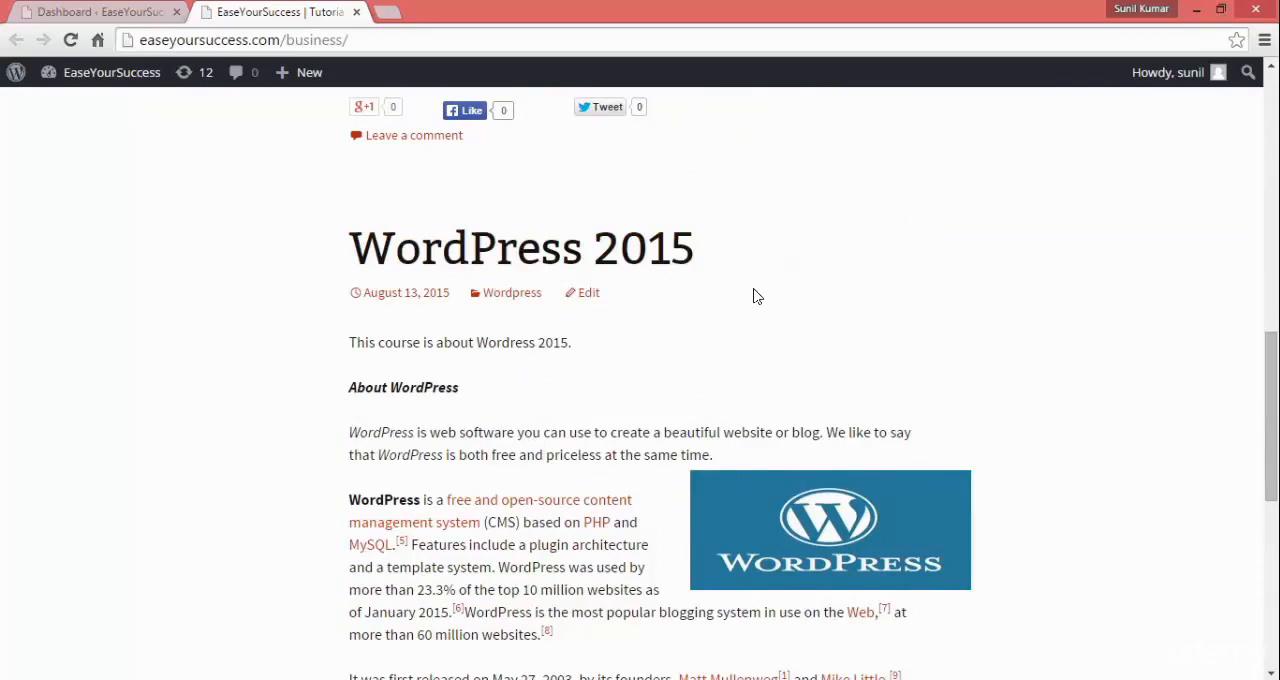
scroll("down", 3)
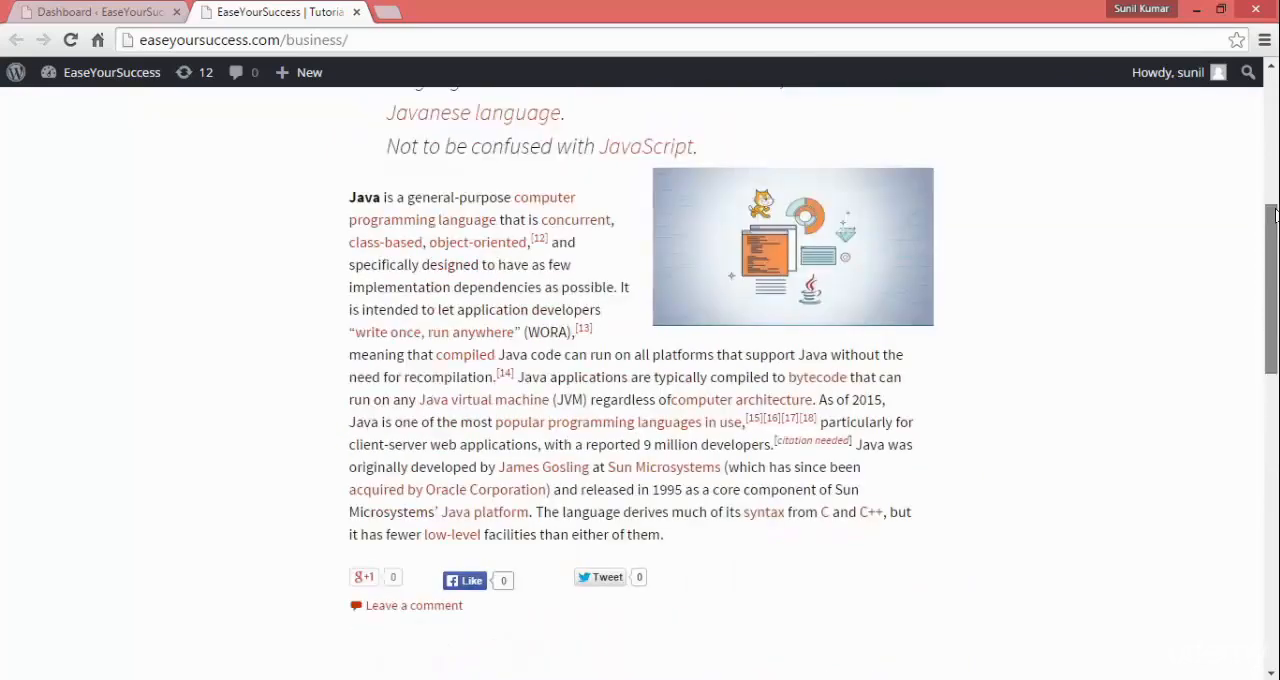
scroll("up", 3)
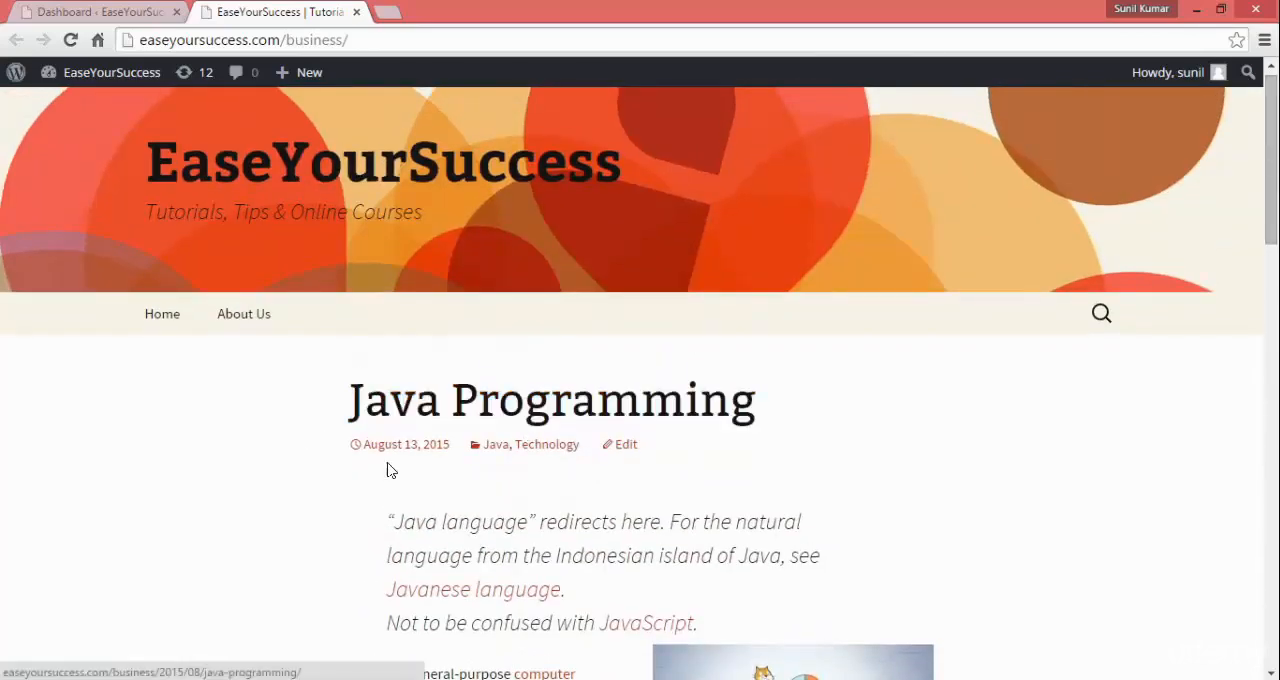
scroll("down", 3)
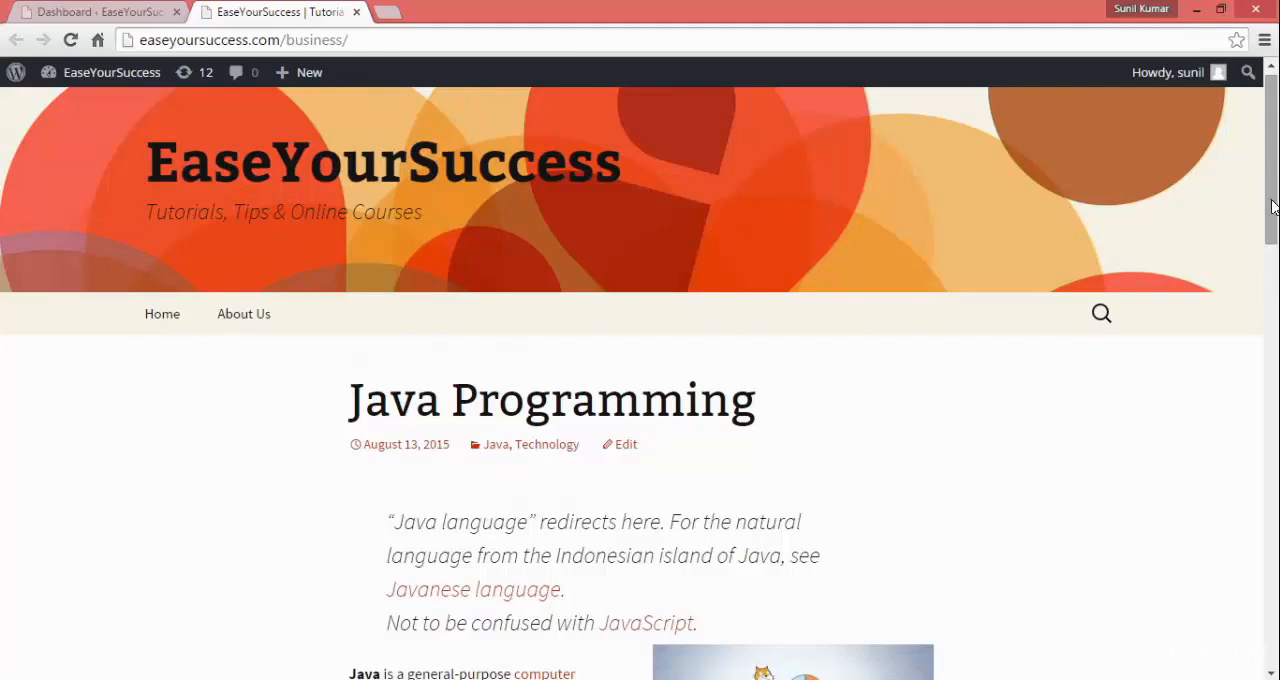
scroll("down", 3)
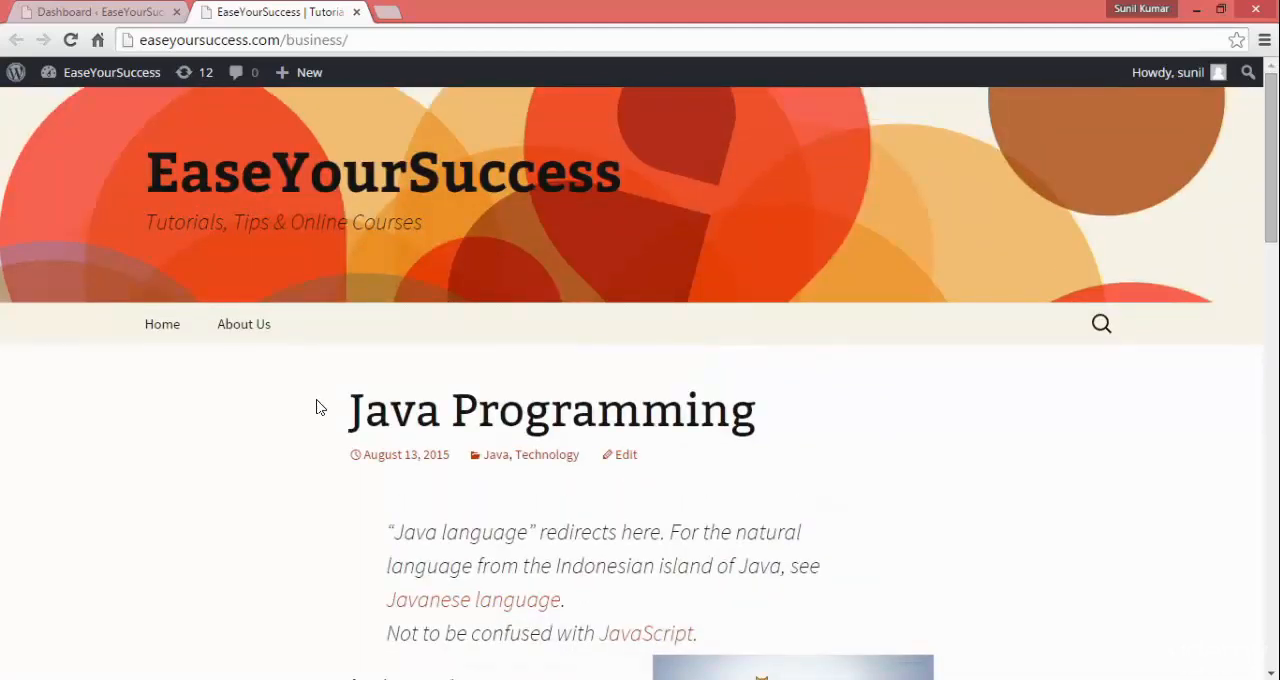
mouse_move(783, 421)
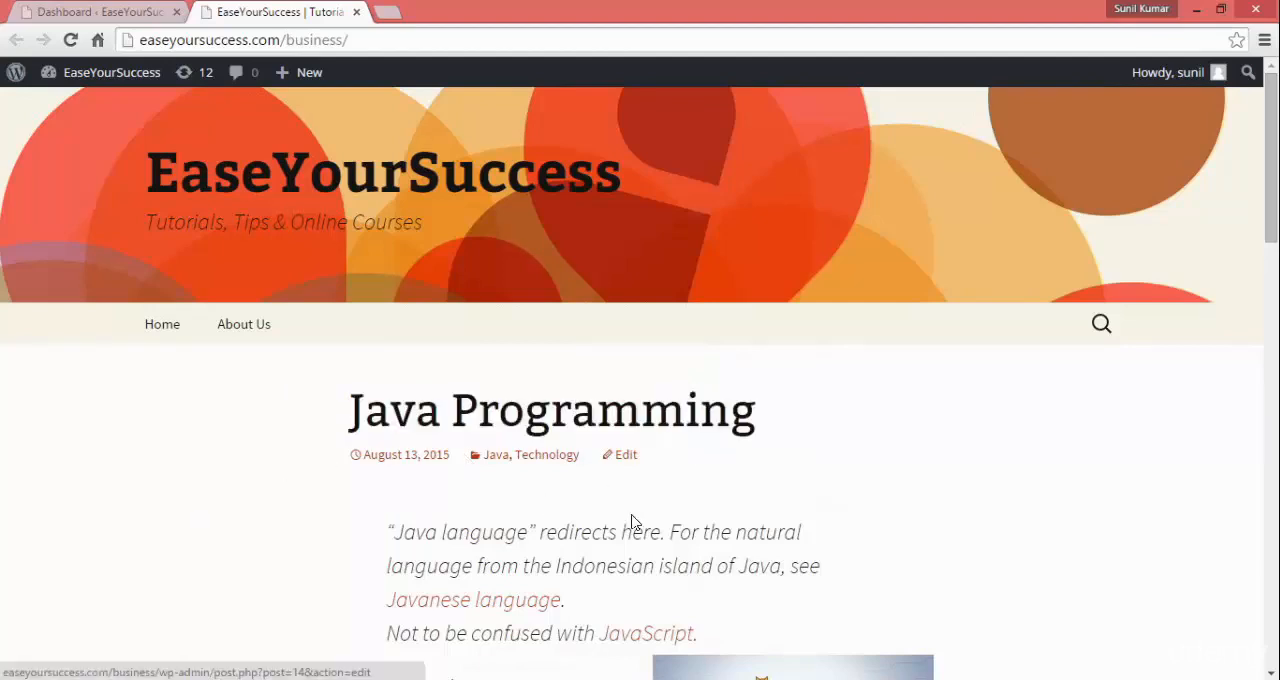
mouse_move(405, 454)
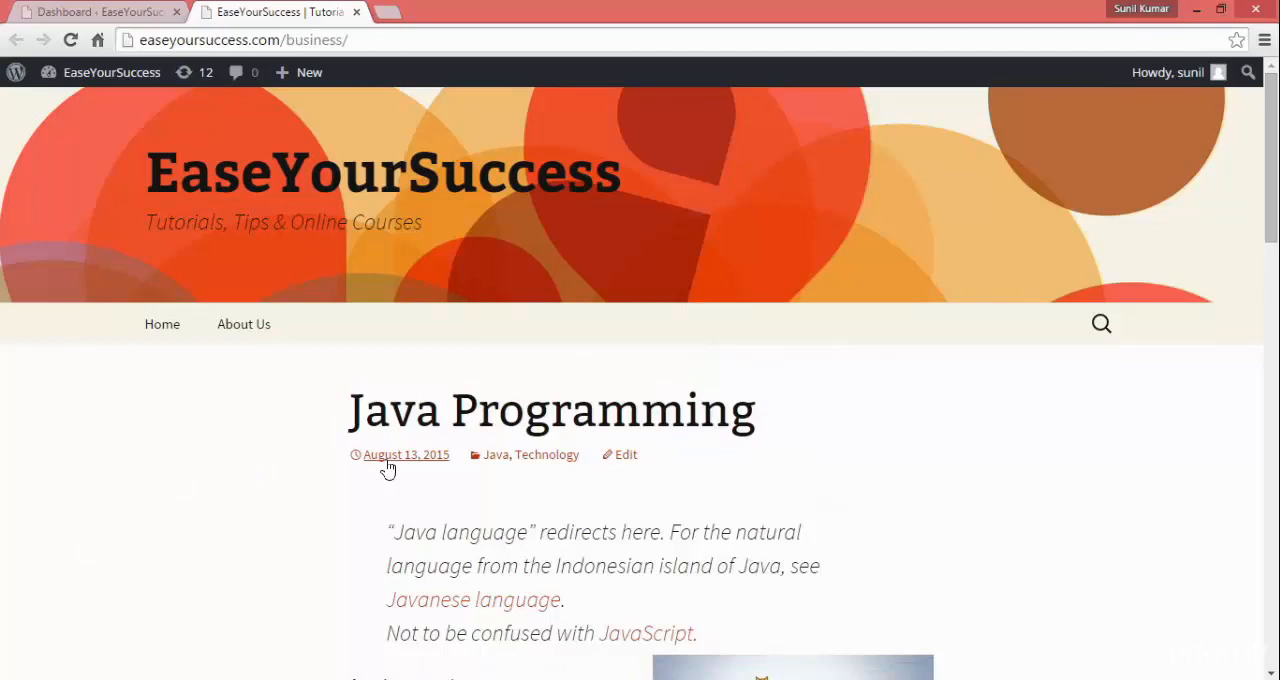
left_click(90, 11)
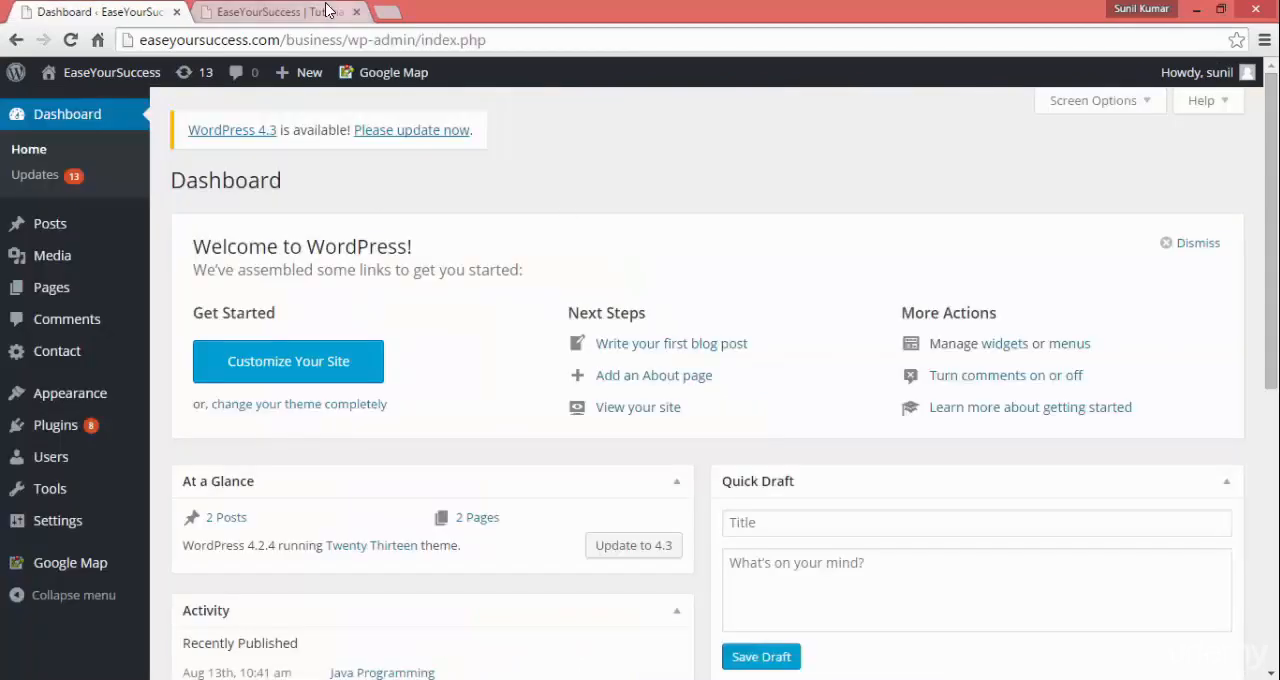
left_click(270, 11)
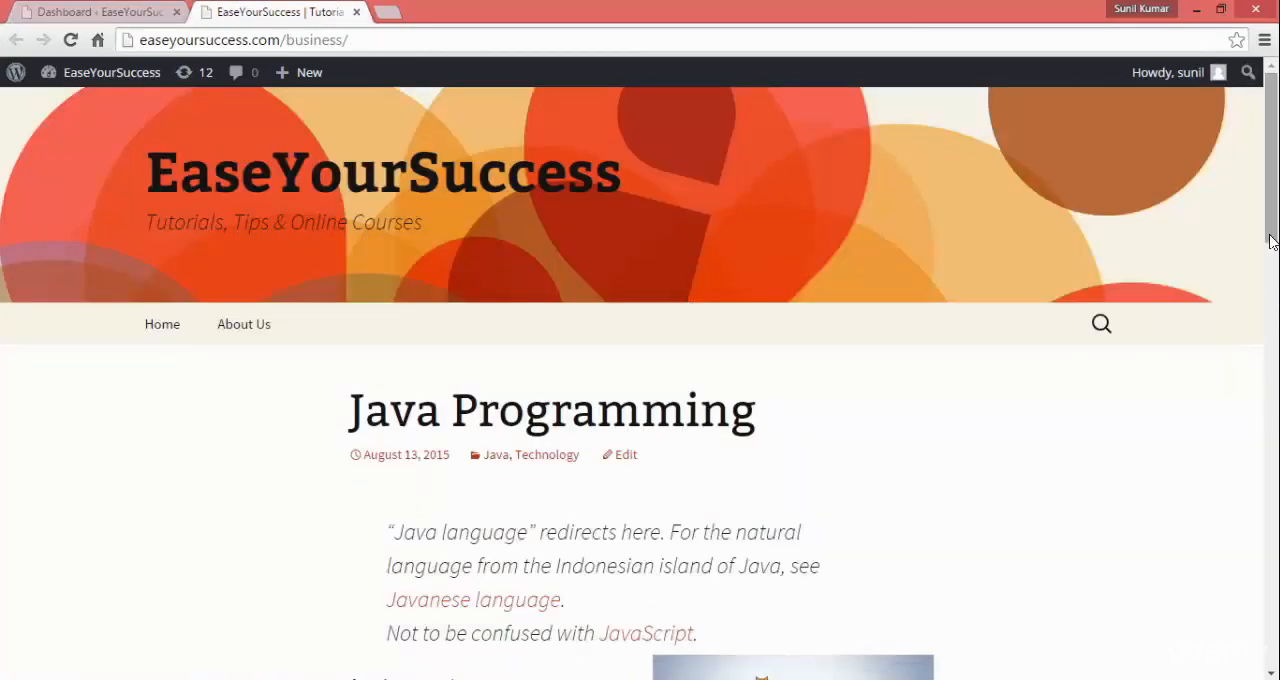
scroll("down", 3)
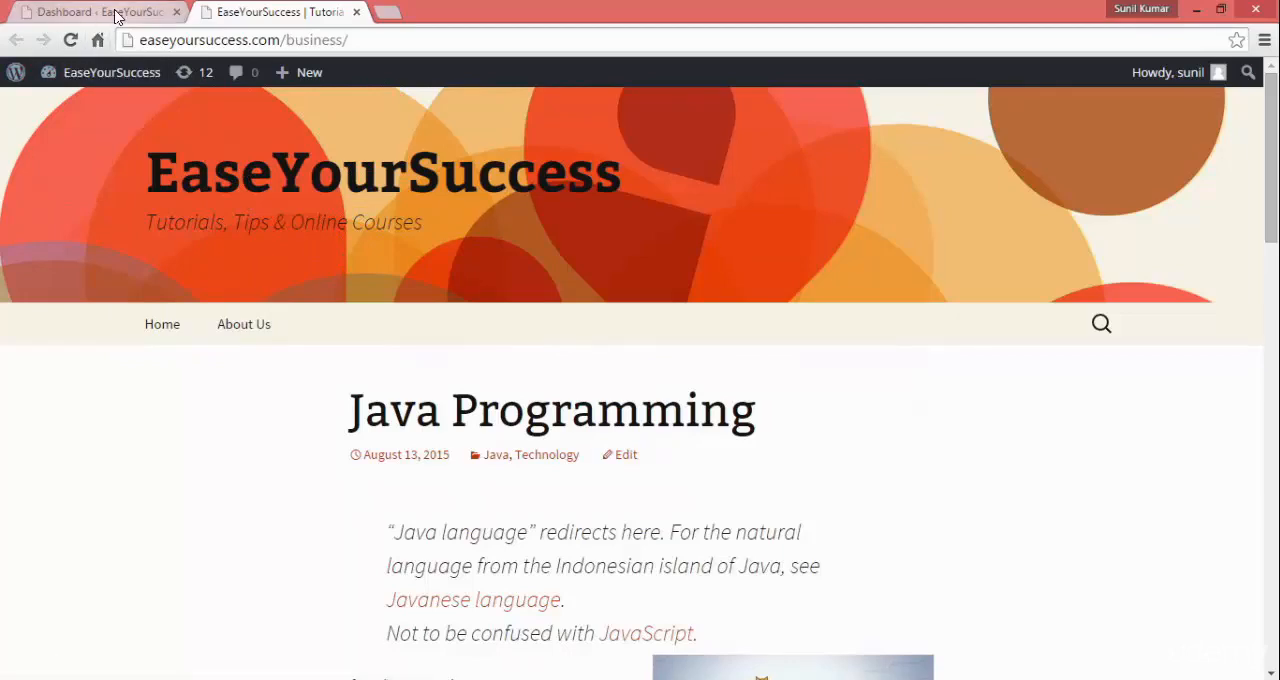
Return to the Dashboard and go to Posts > Tags, which lists no tags
left_click(95, 11)
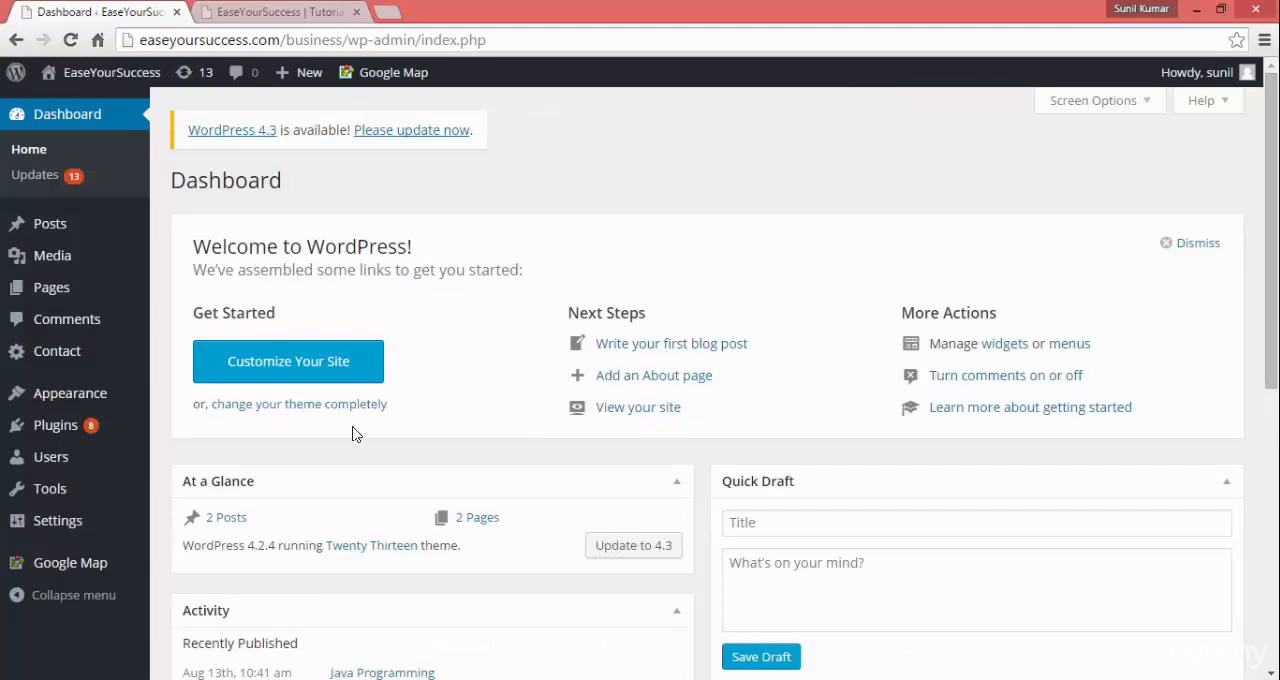
mouse_move(51, 287)
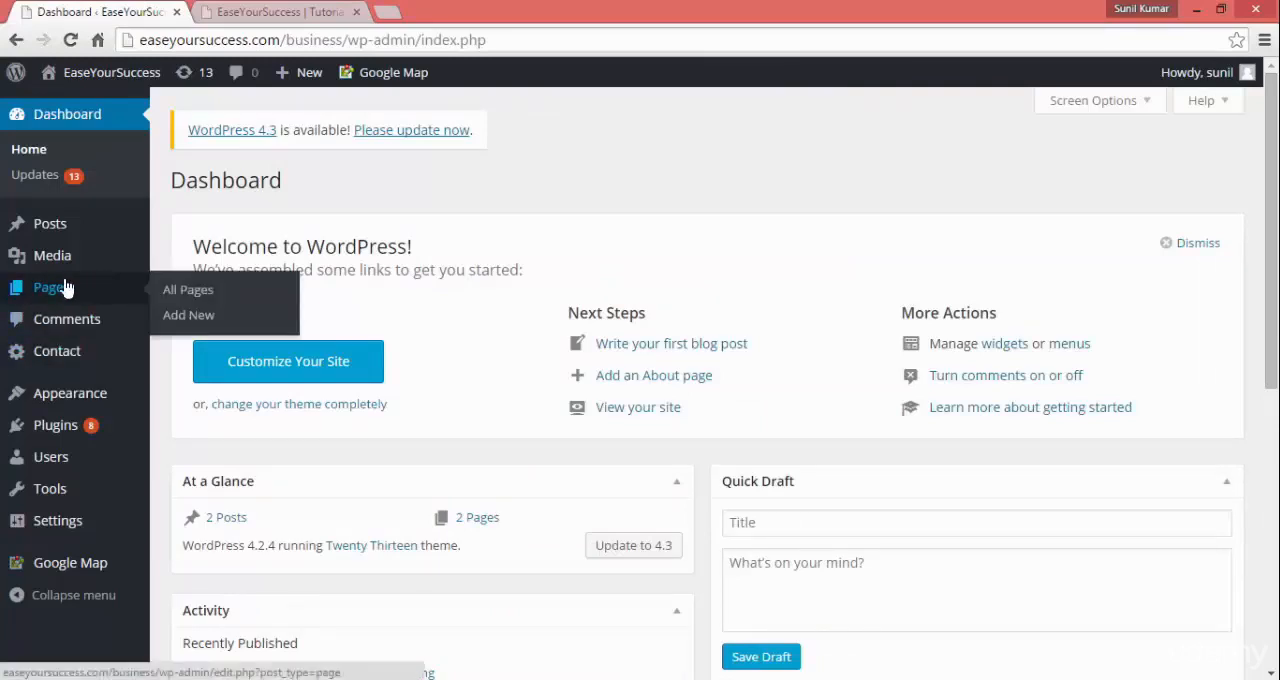
mouse_move(50, 223)
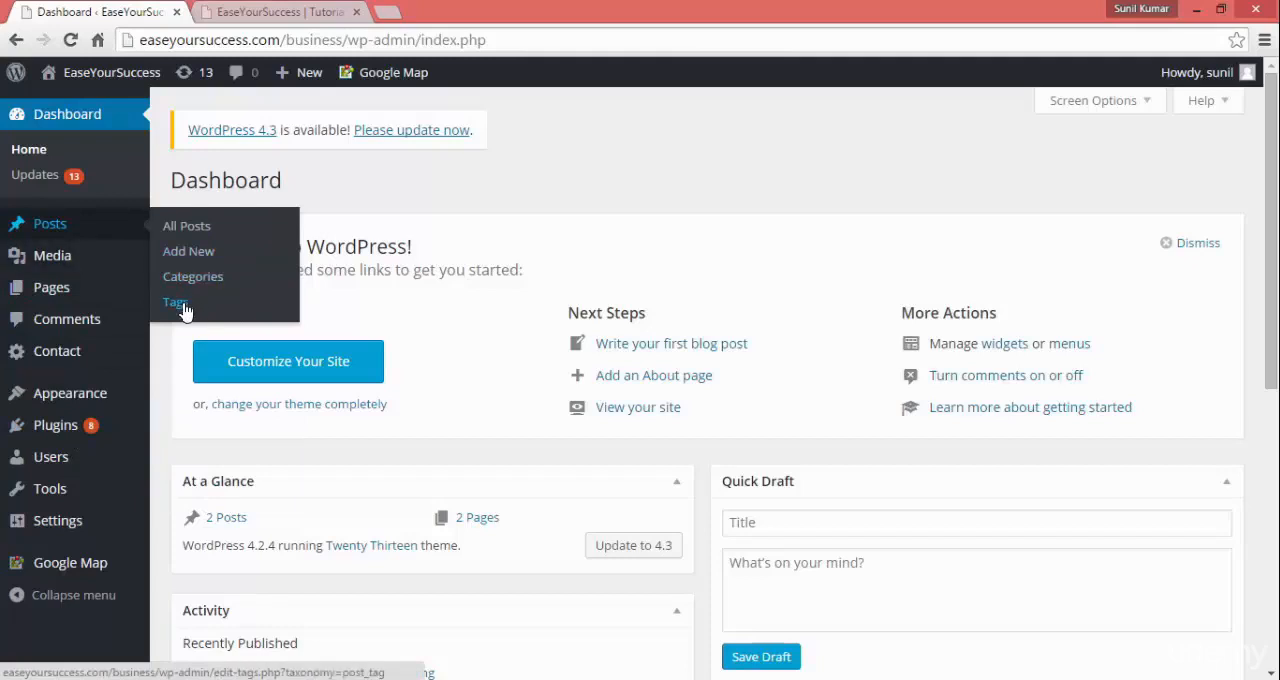
left_click(177, 301)
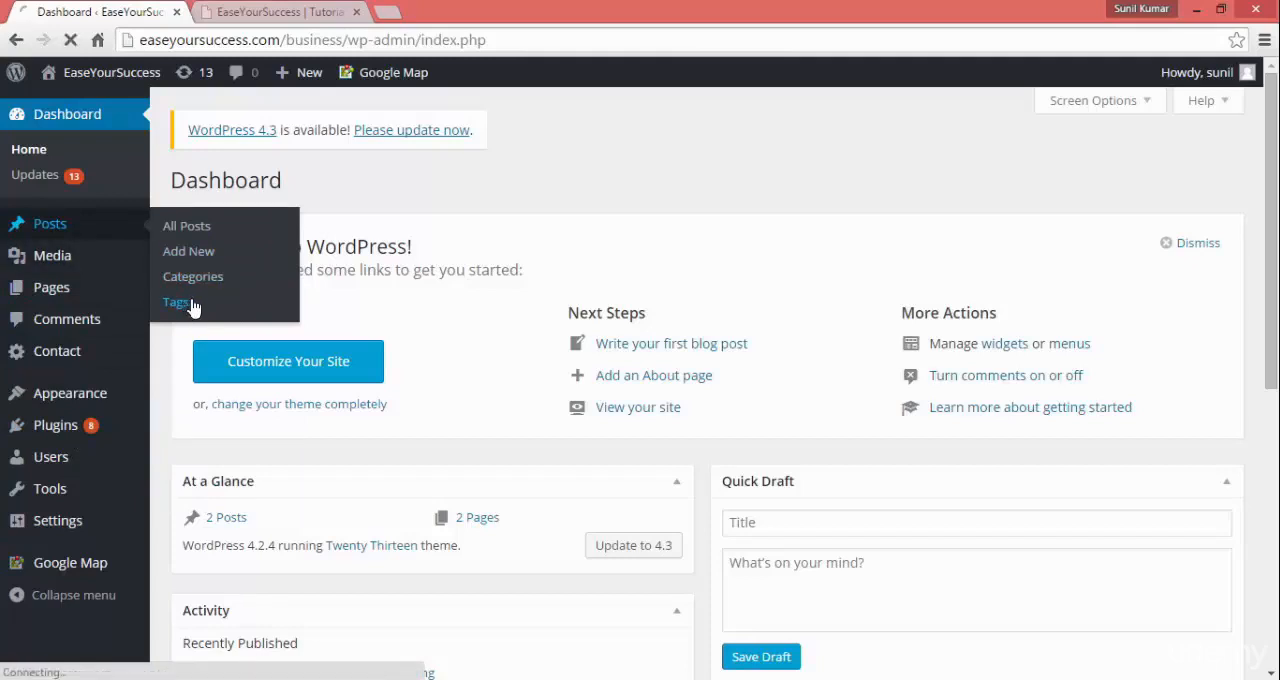
left_click(178, 302)
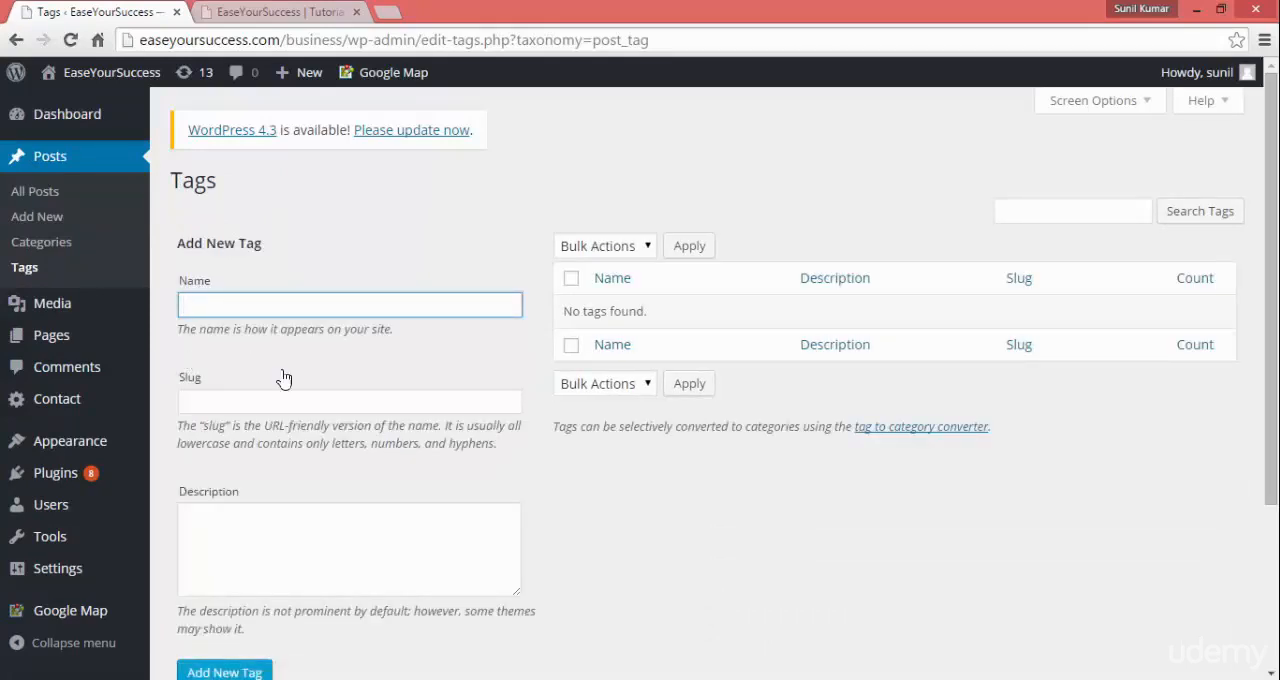
mouse_move(332, 391)
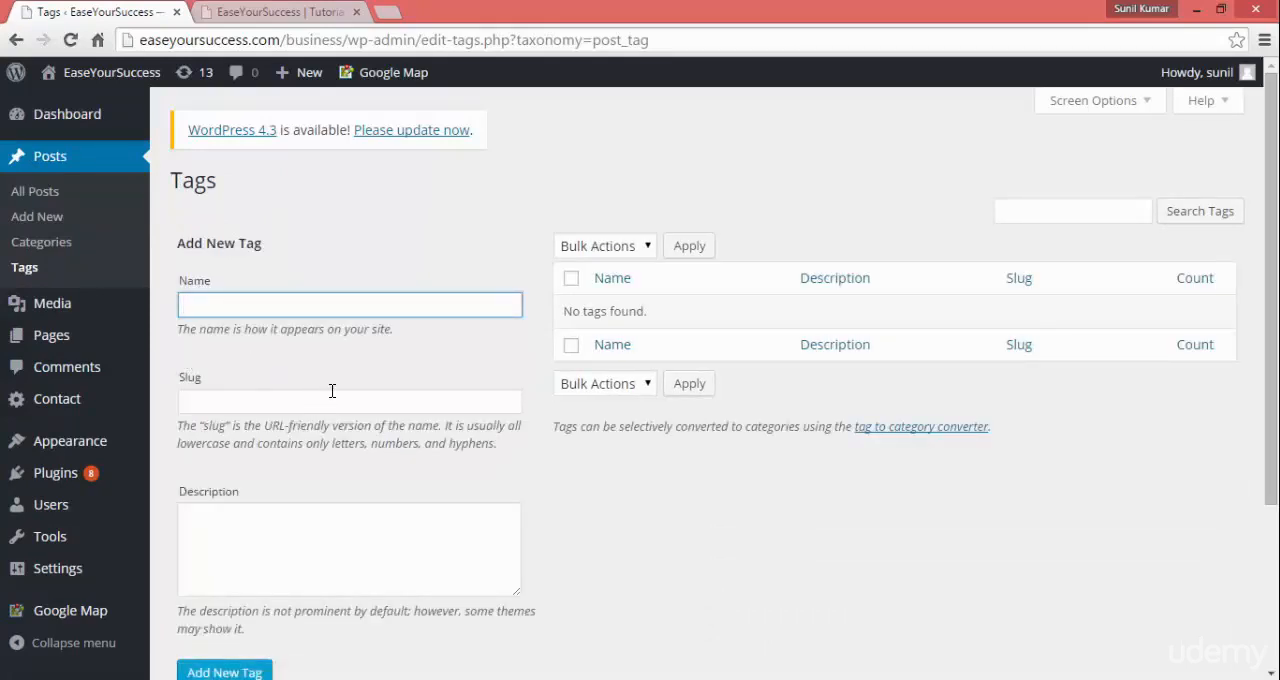
left_click(348, 304)
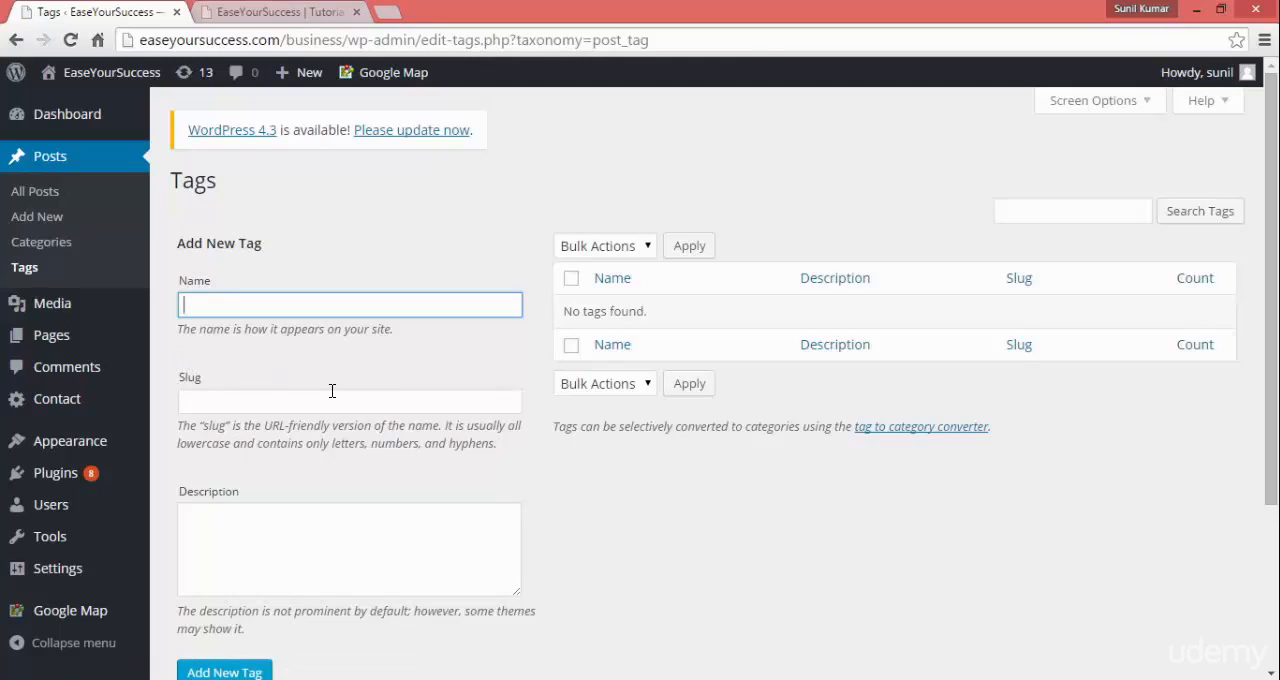
mouse_move(122, 290)
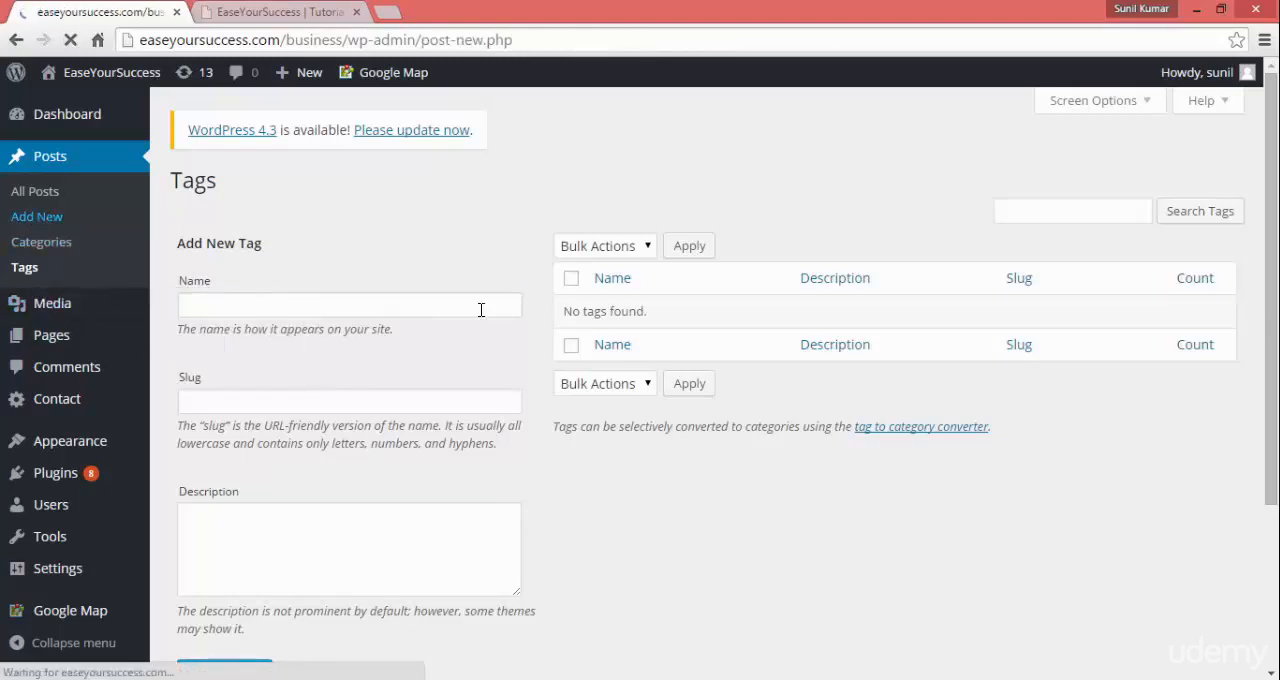
Start a new post and title it 'Launching EaseYourSuccess'
left_click(37, 216)
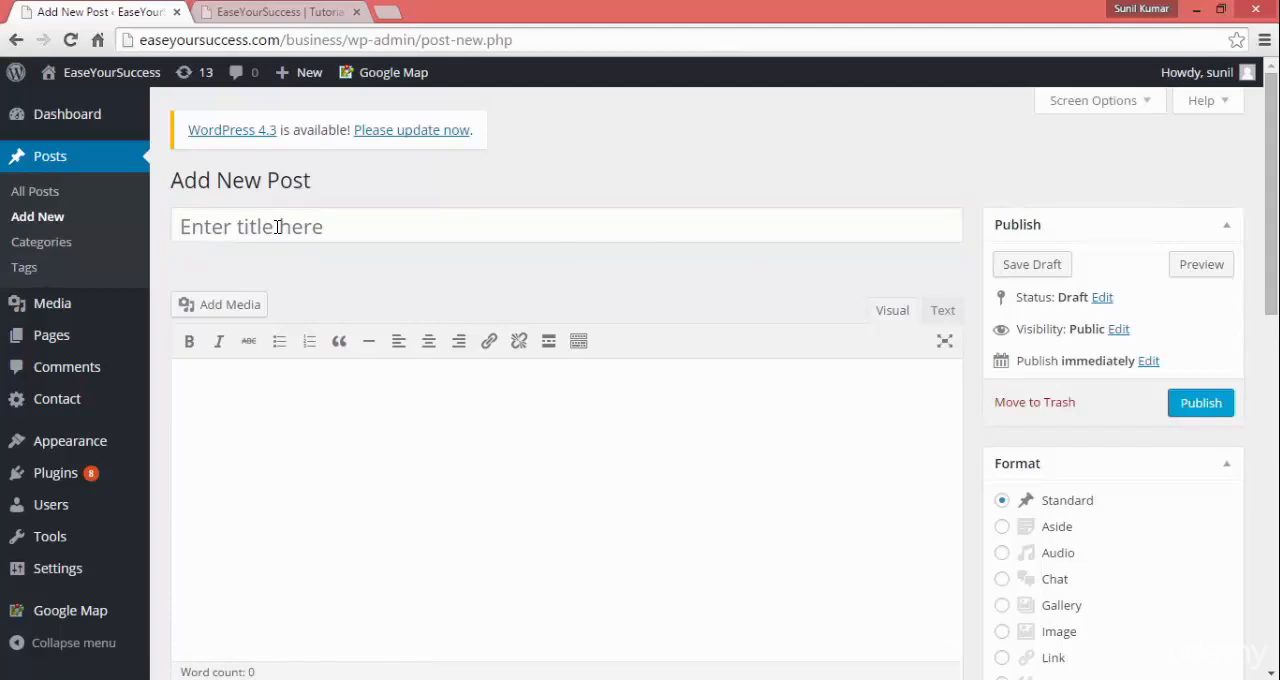
type("Laun")
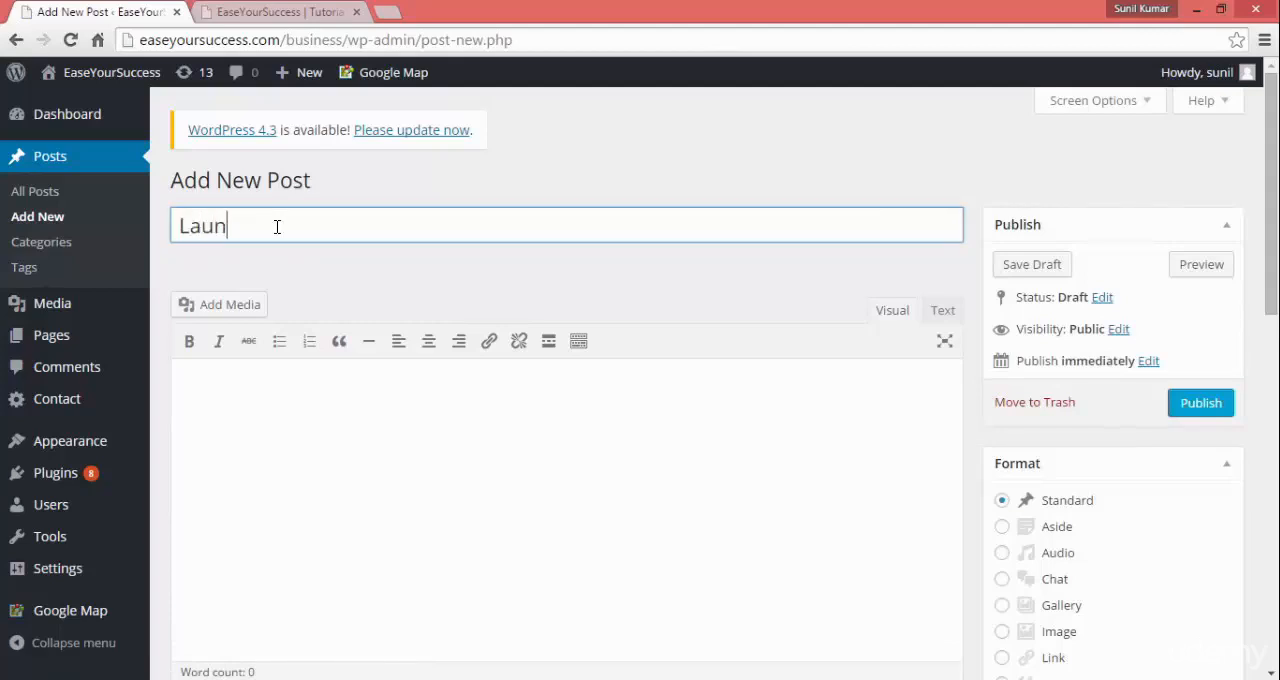
type("ching")
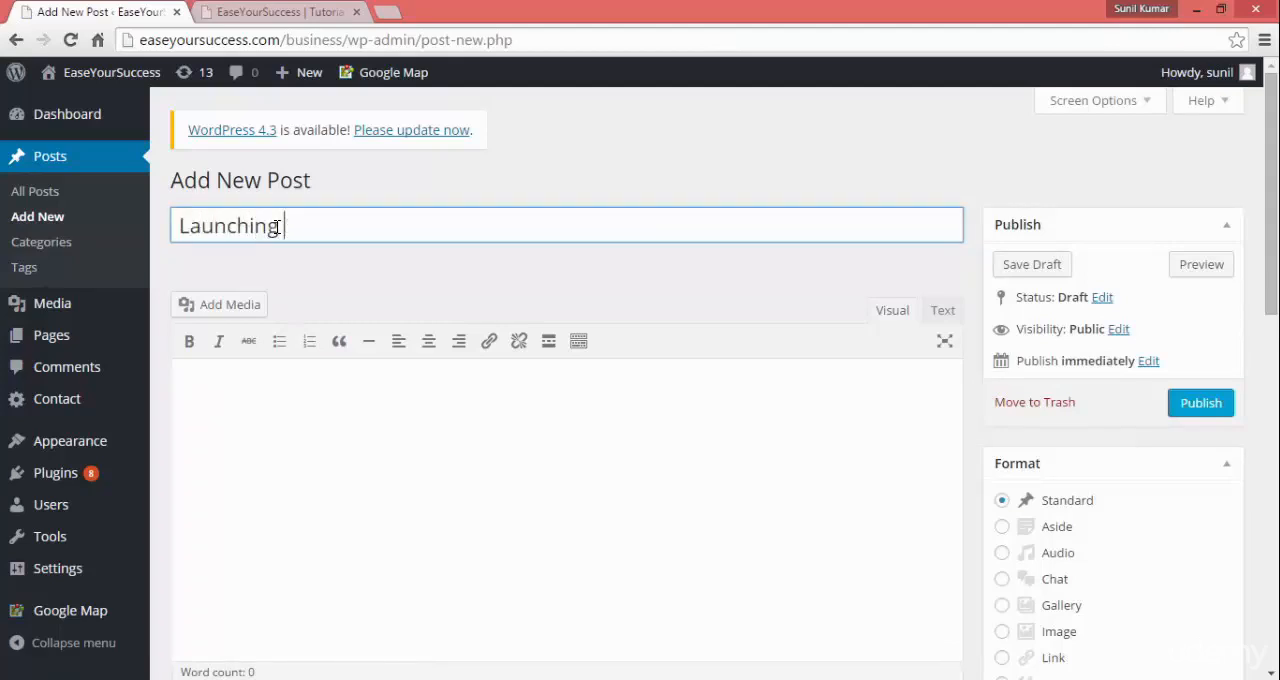
type("EaseYo")
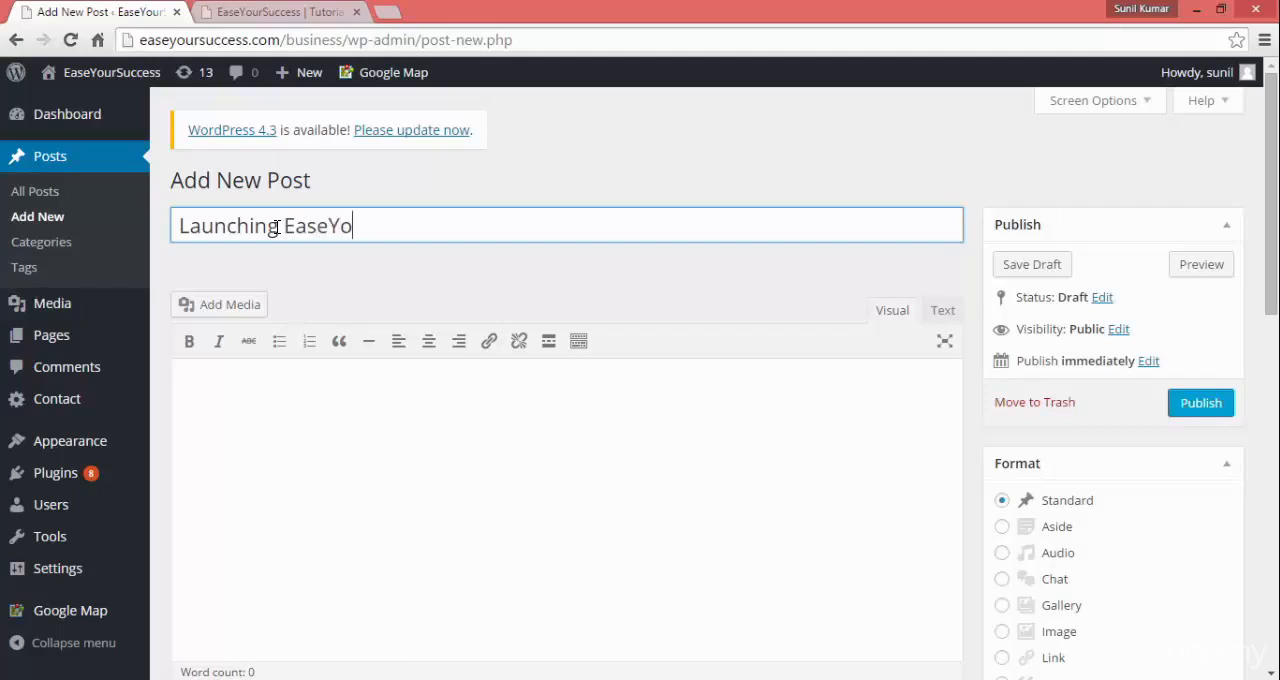
type("urSucces")
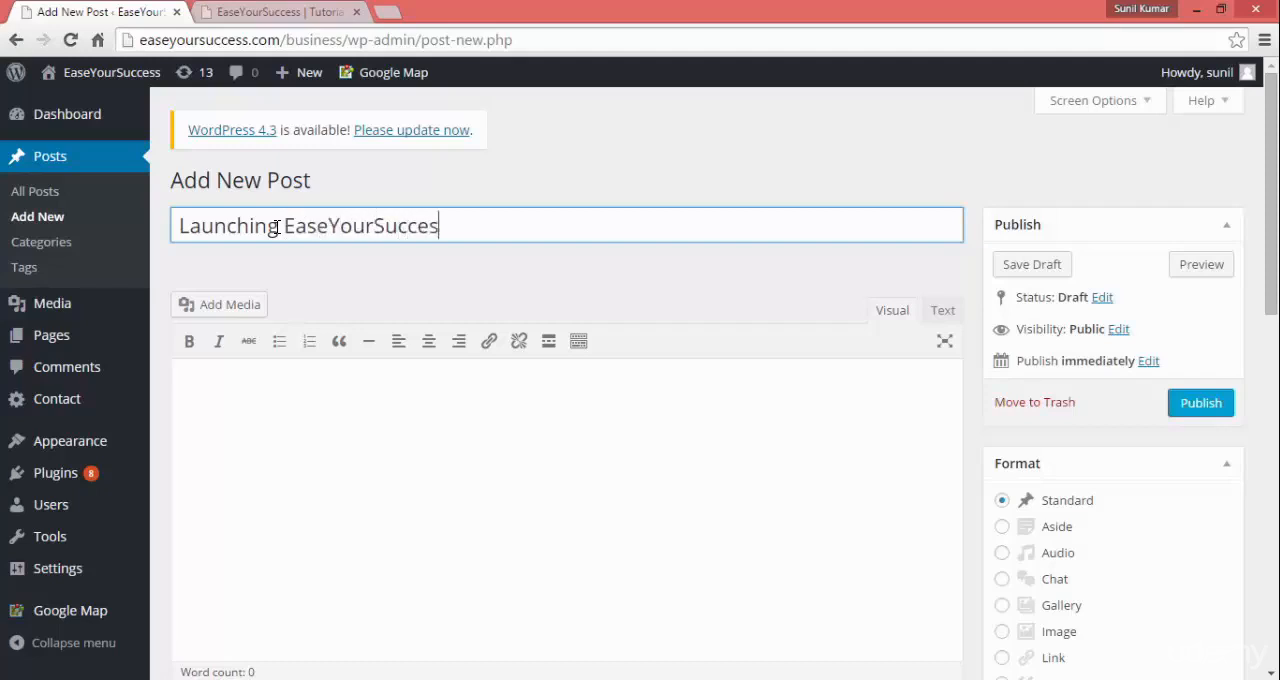
type("s")
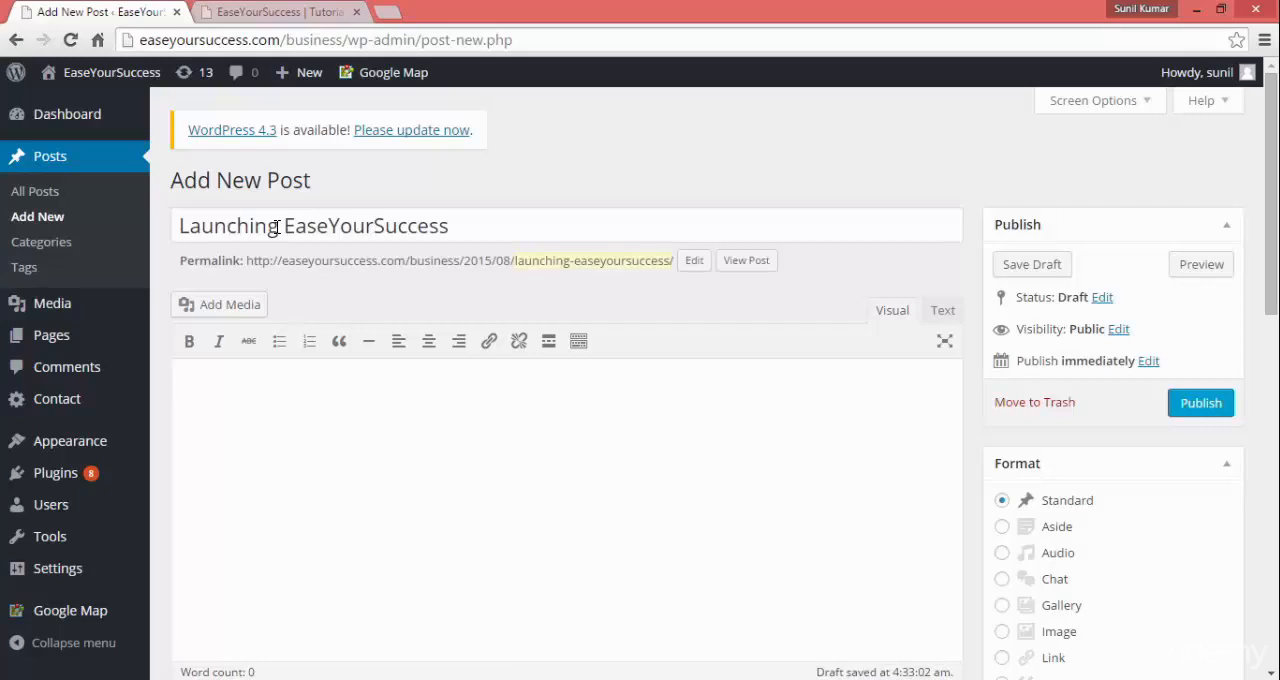
Write three body paragraphs reading 'Today we are launching our website EaseYourSuccess.com.'
type("Today we")
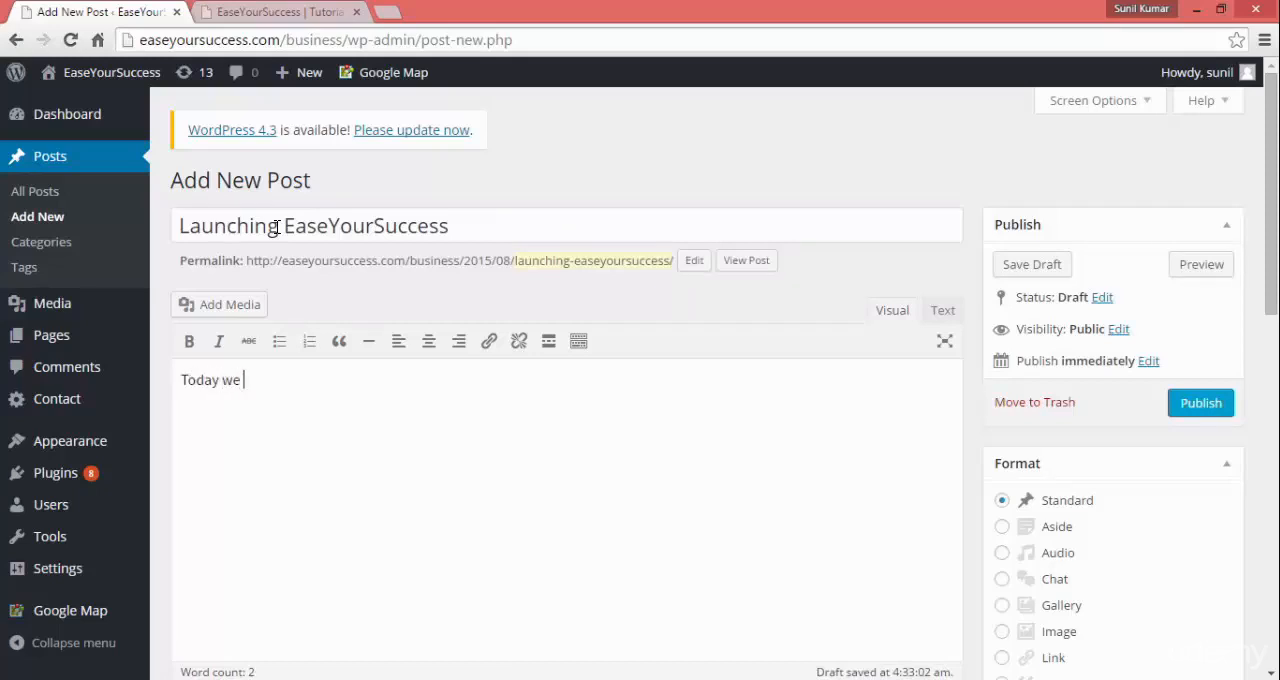
type("are launc")
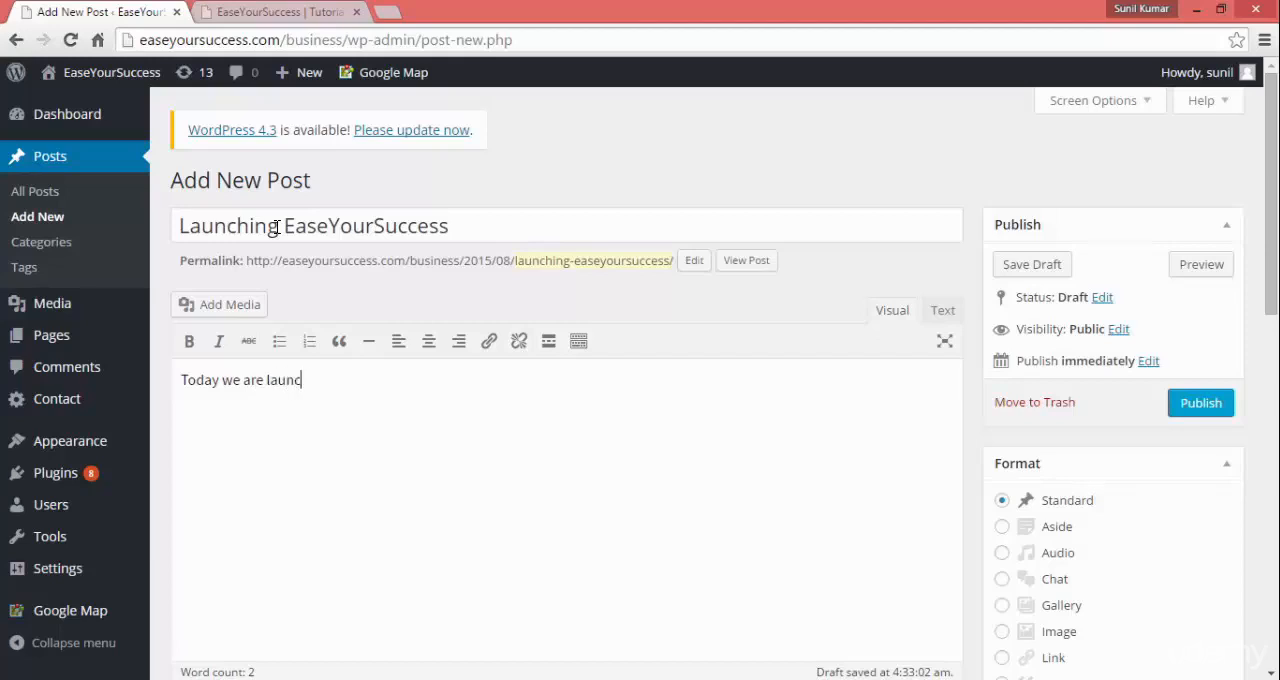
type("hing our")
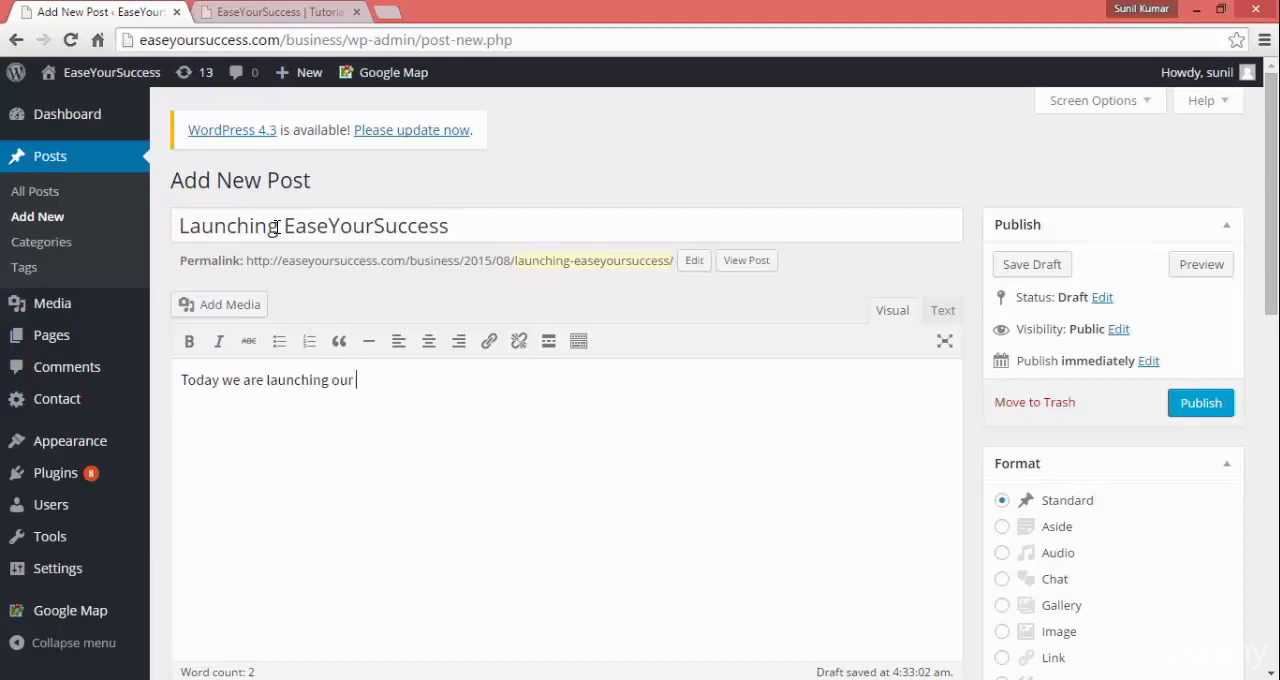
type("website")
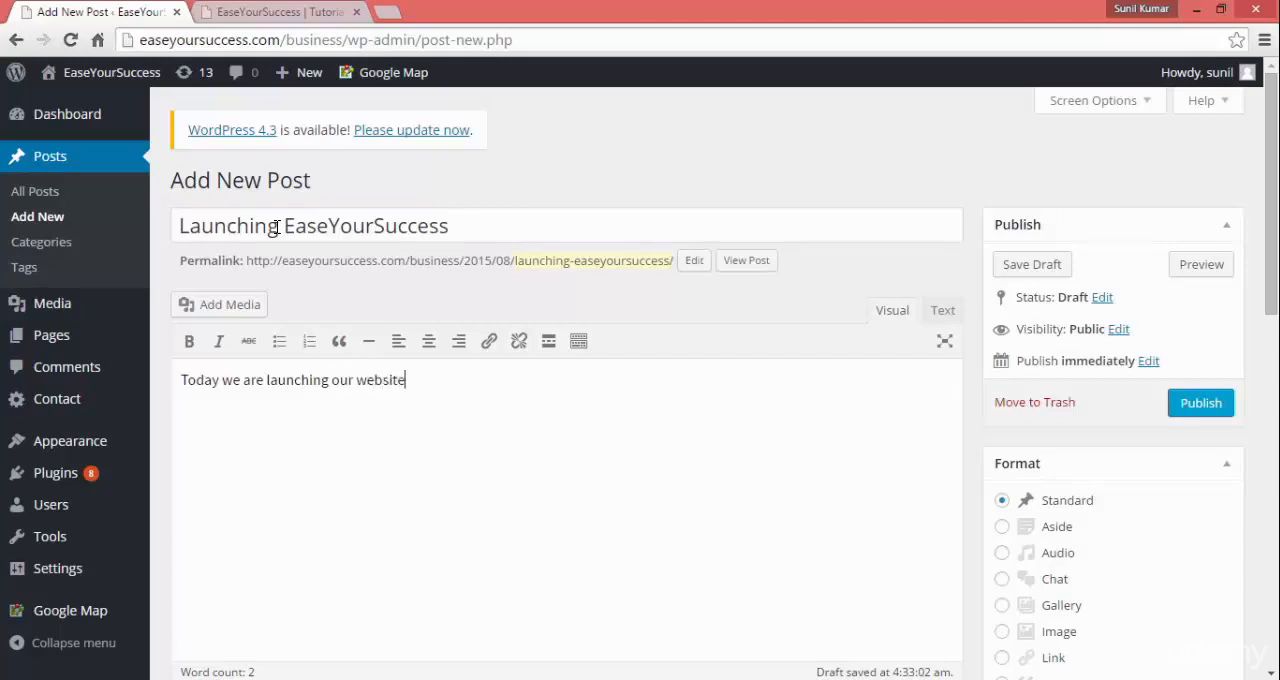
type("Ease")
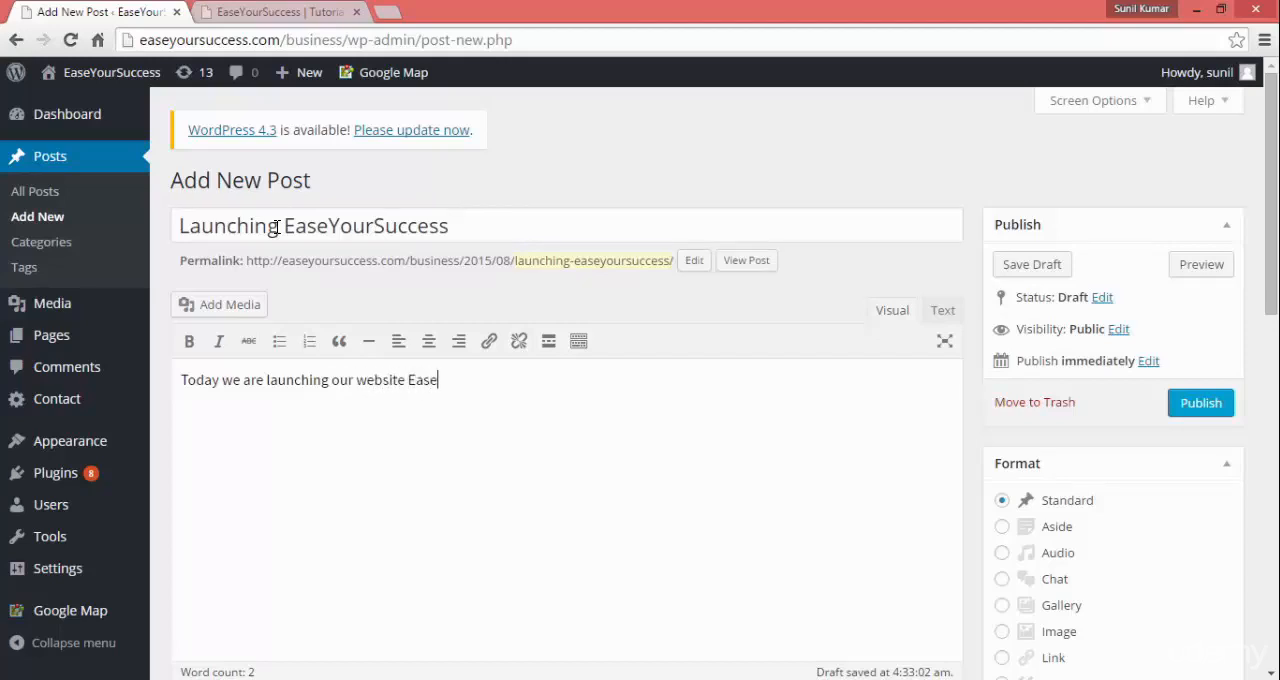
type("YourSuccess.com.")
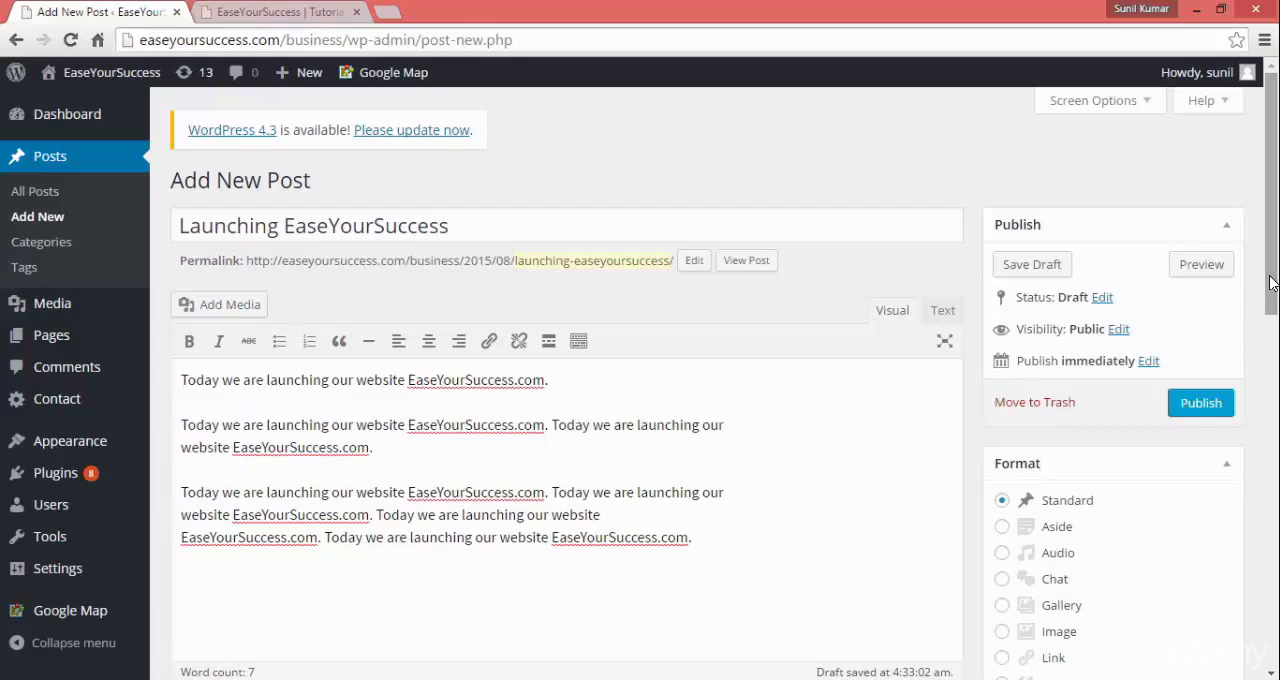
scroll("down", 3)
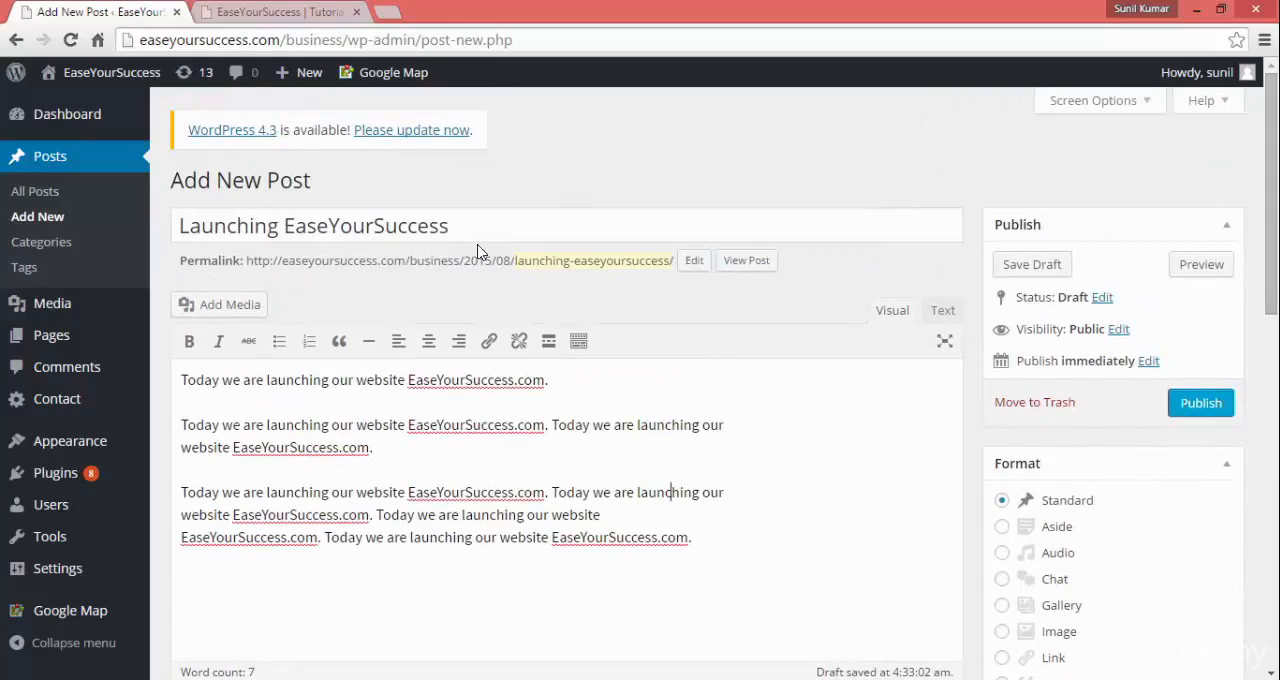
left_click(694, 260)
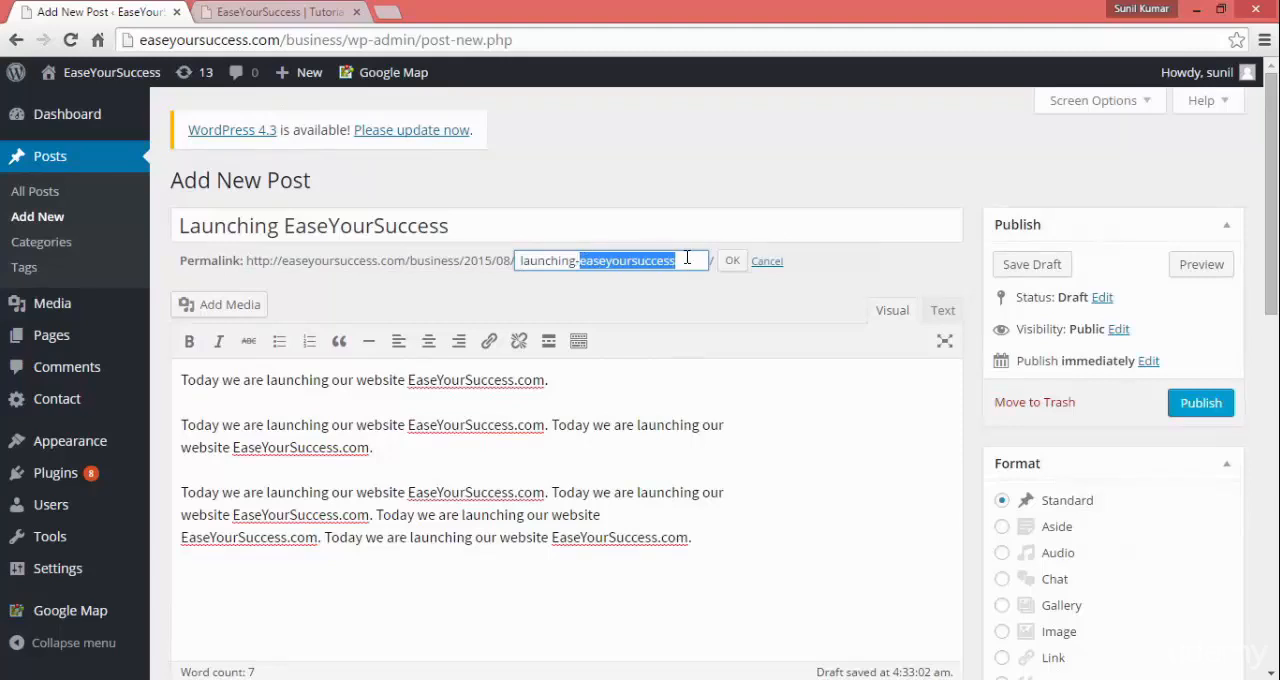
left_click(732, 260)
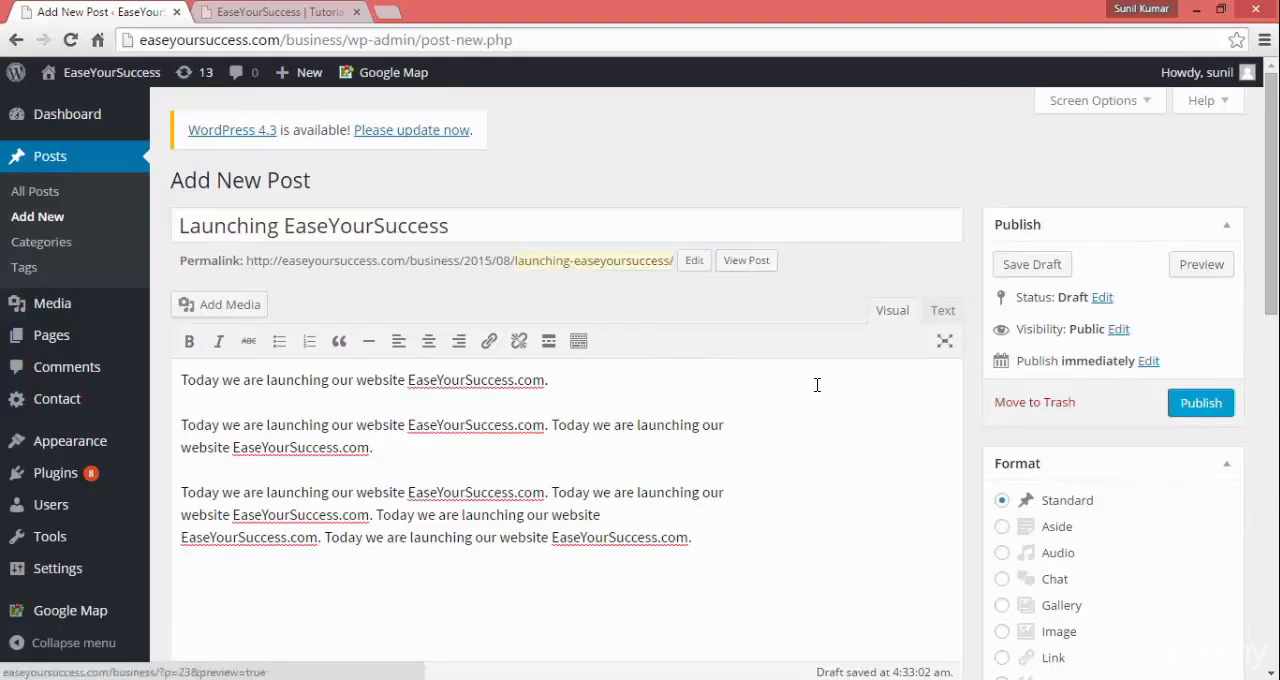
left_click(693, 260)
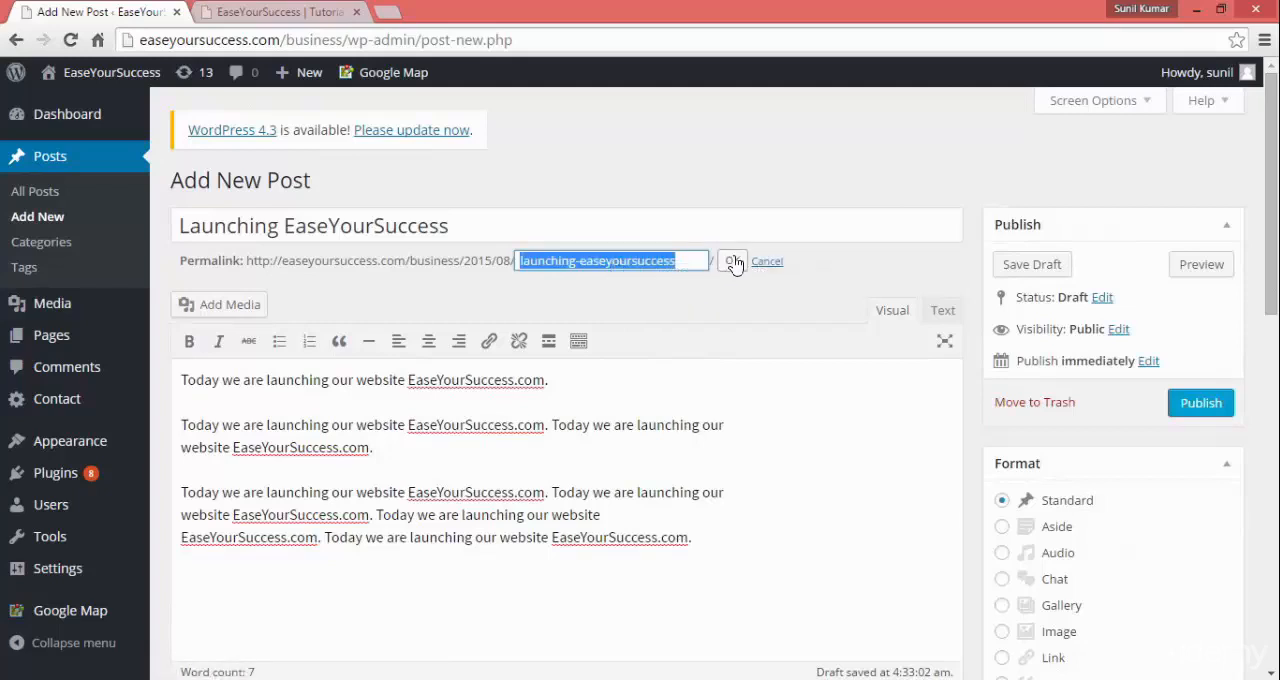
left_click(732, 261)
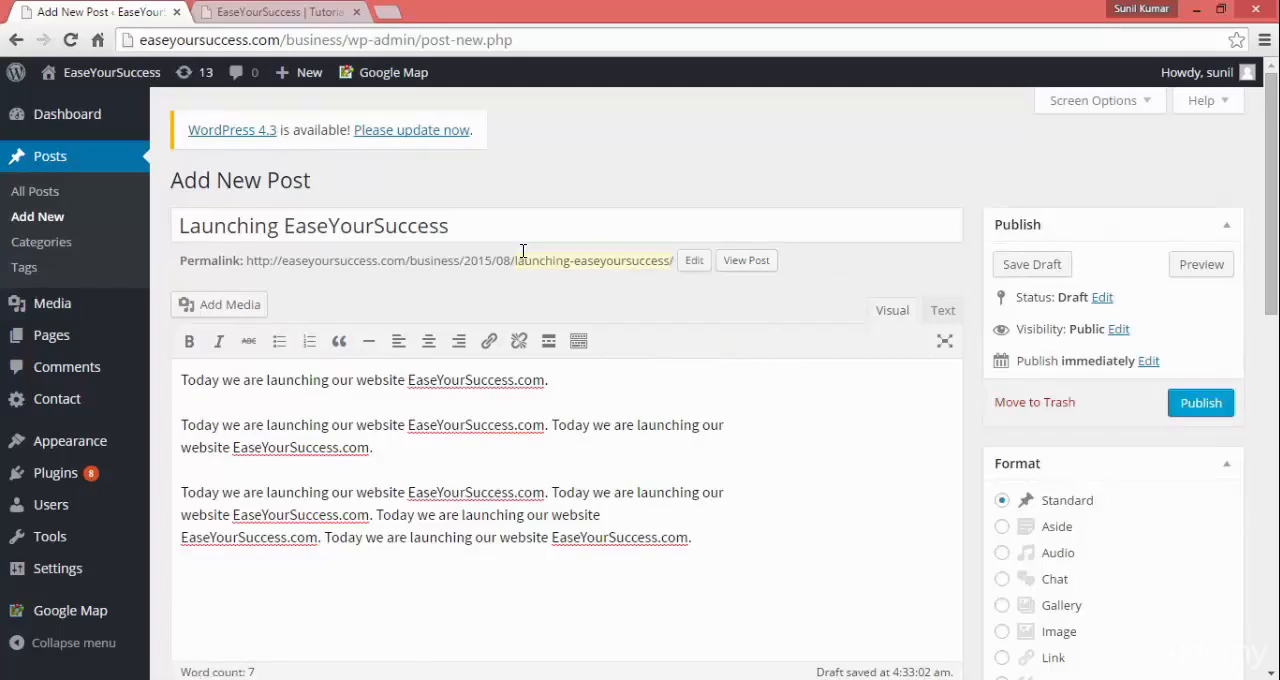
left_click(693, 260)
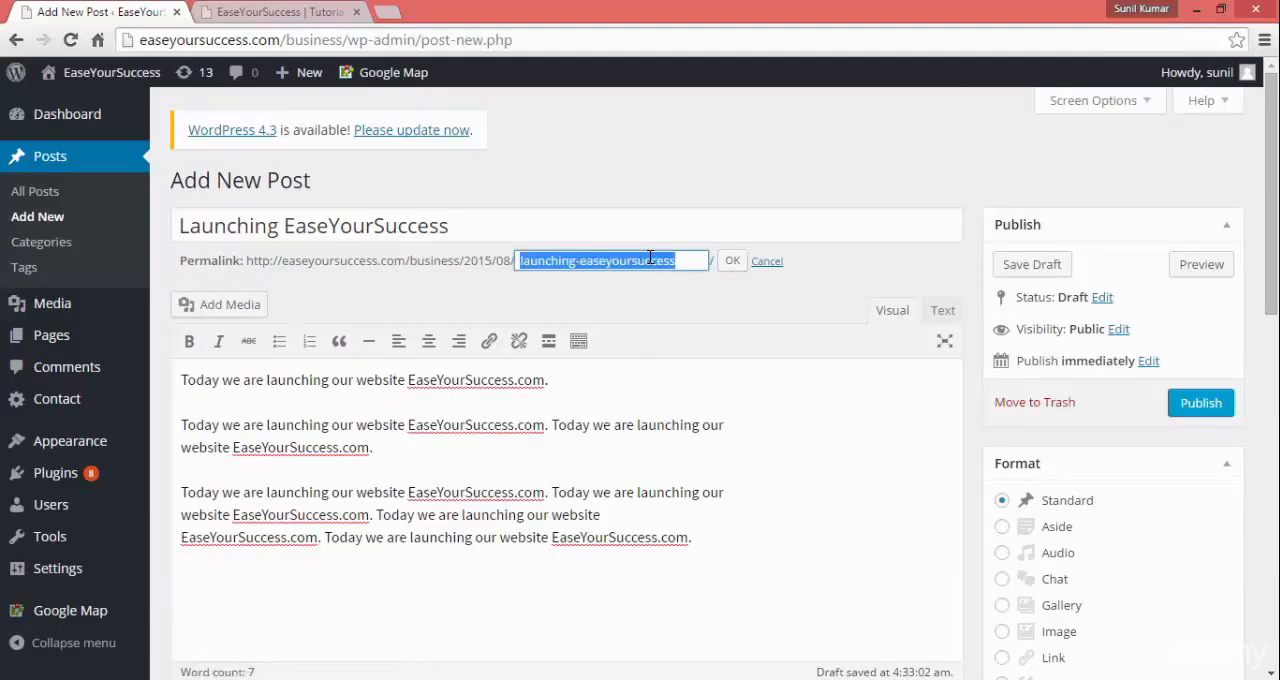
left_click(732, 260)
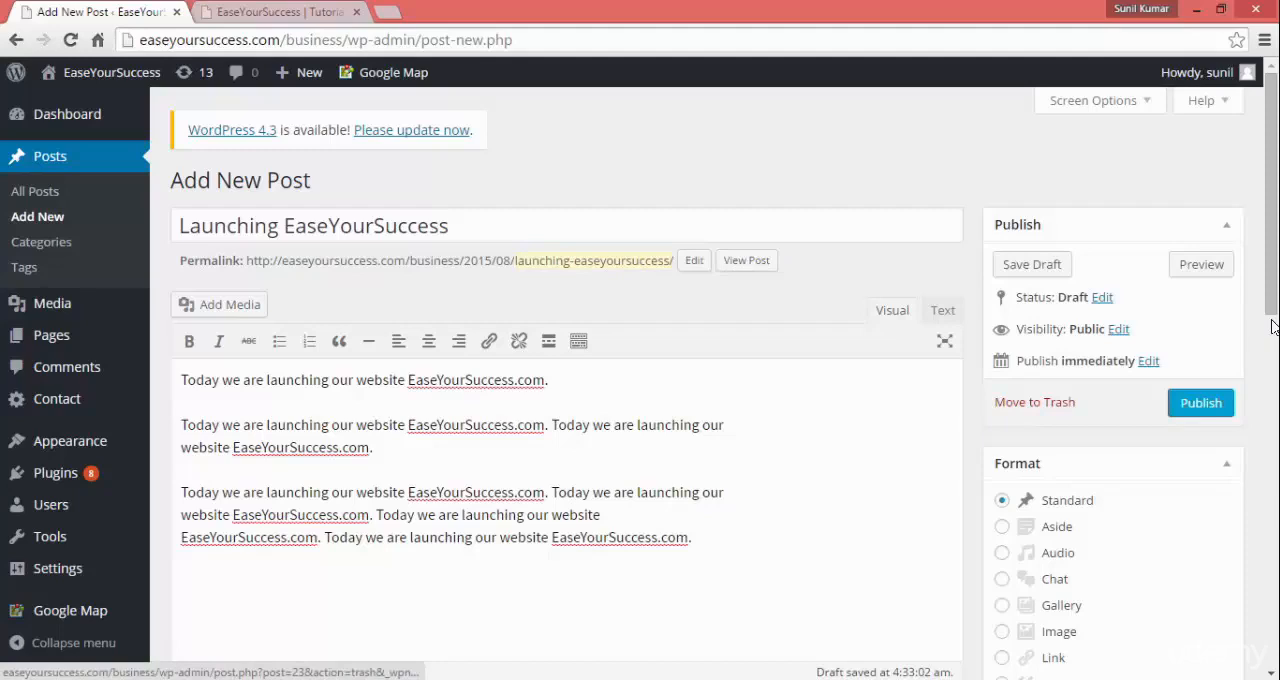
Tick the Technology and Wordpress category checkboxes for the draft
scroll("down", 3)
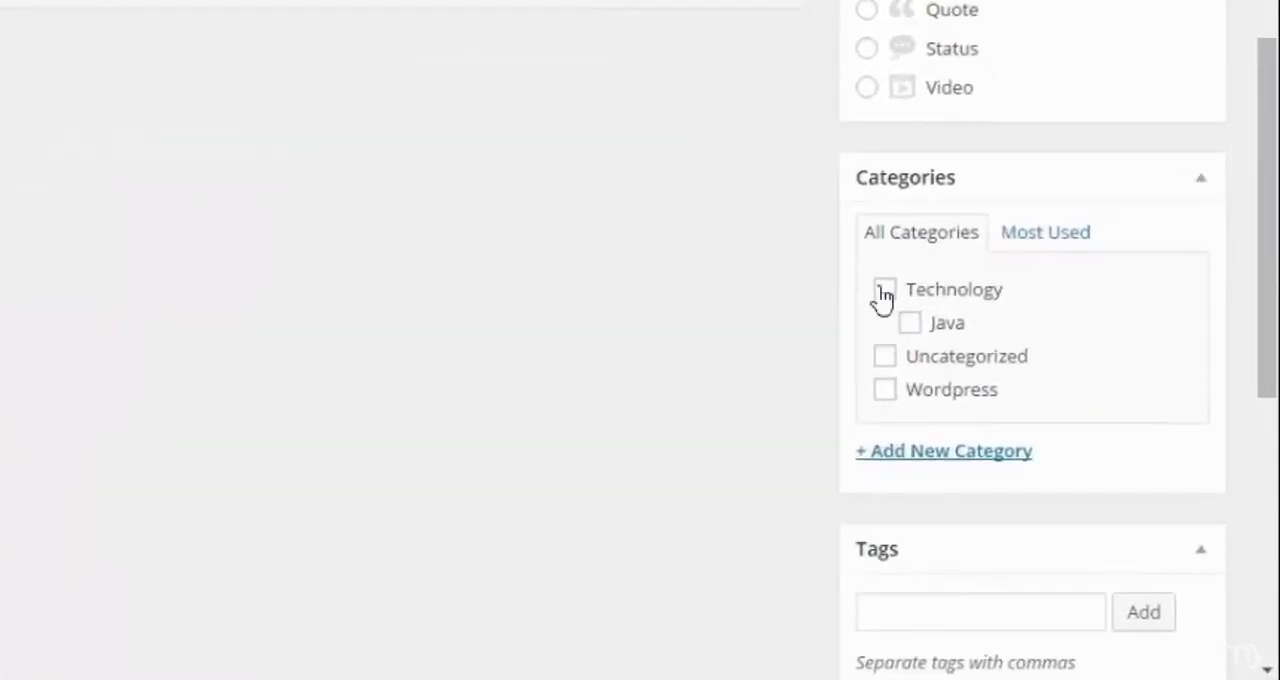
left_click(884, 289)
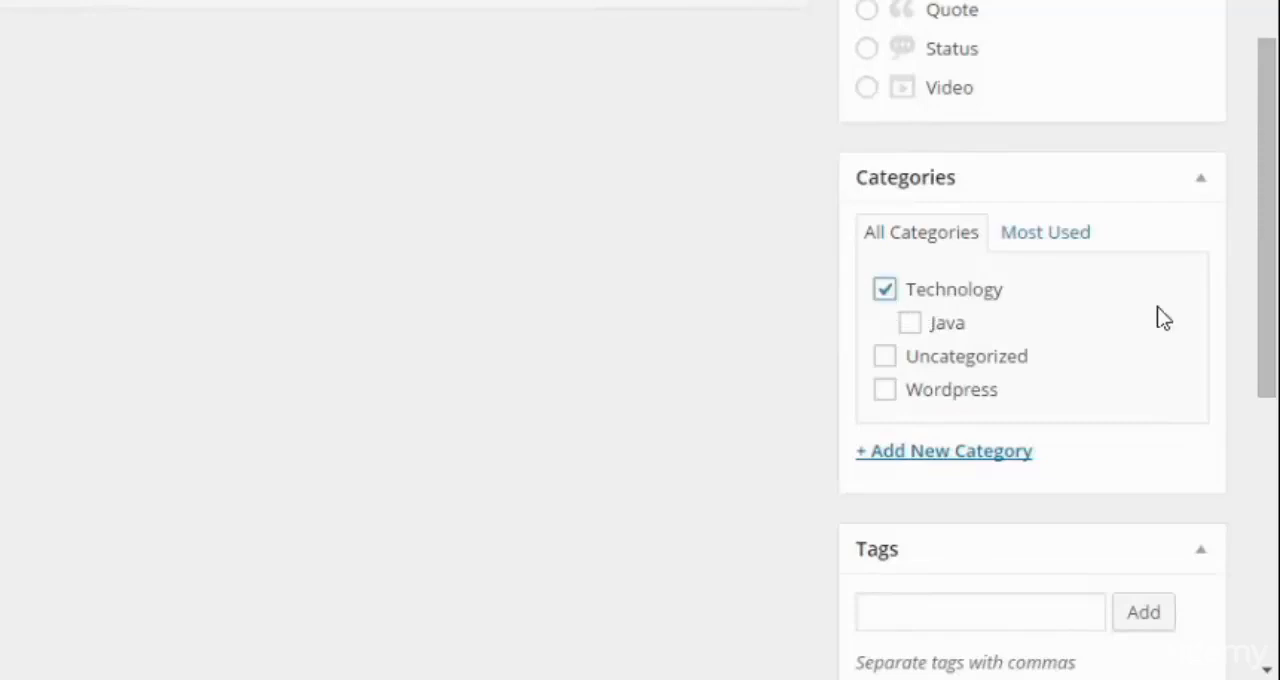
scroll("down", 3)
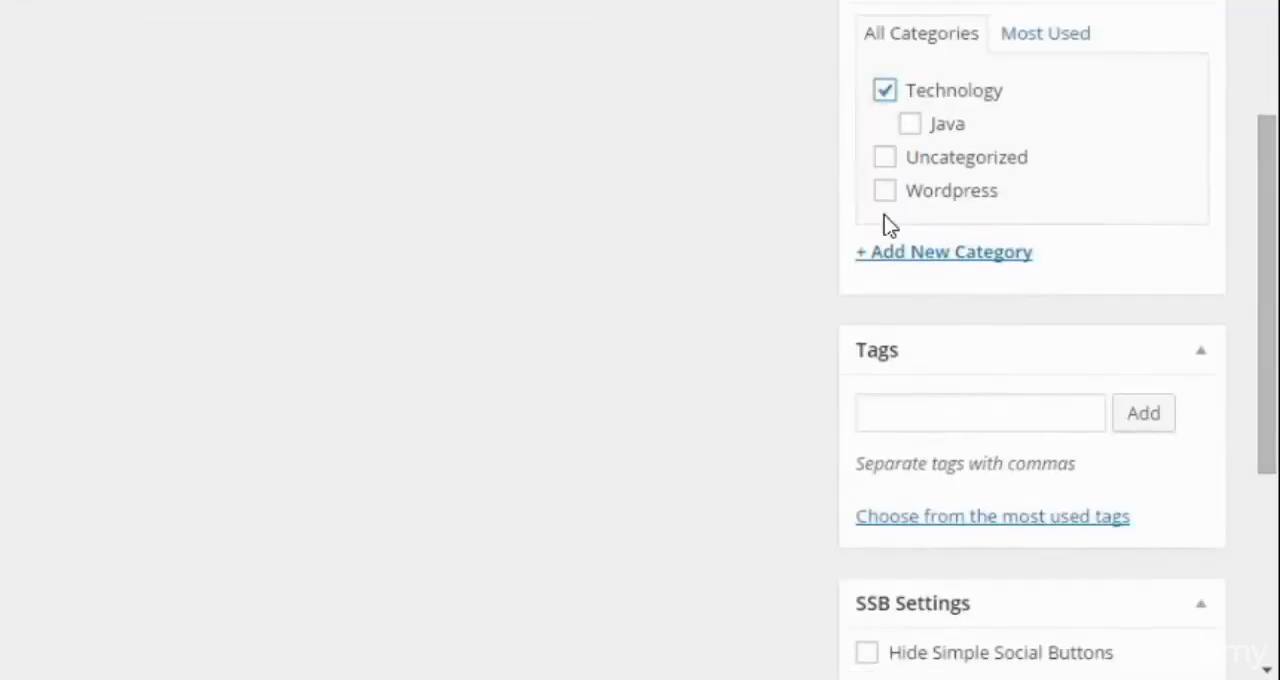
left_click(884, 190)
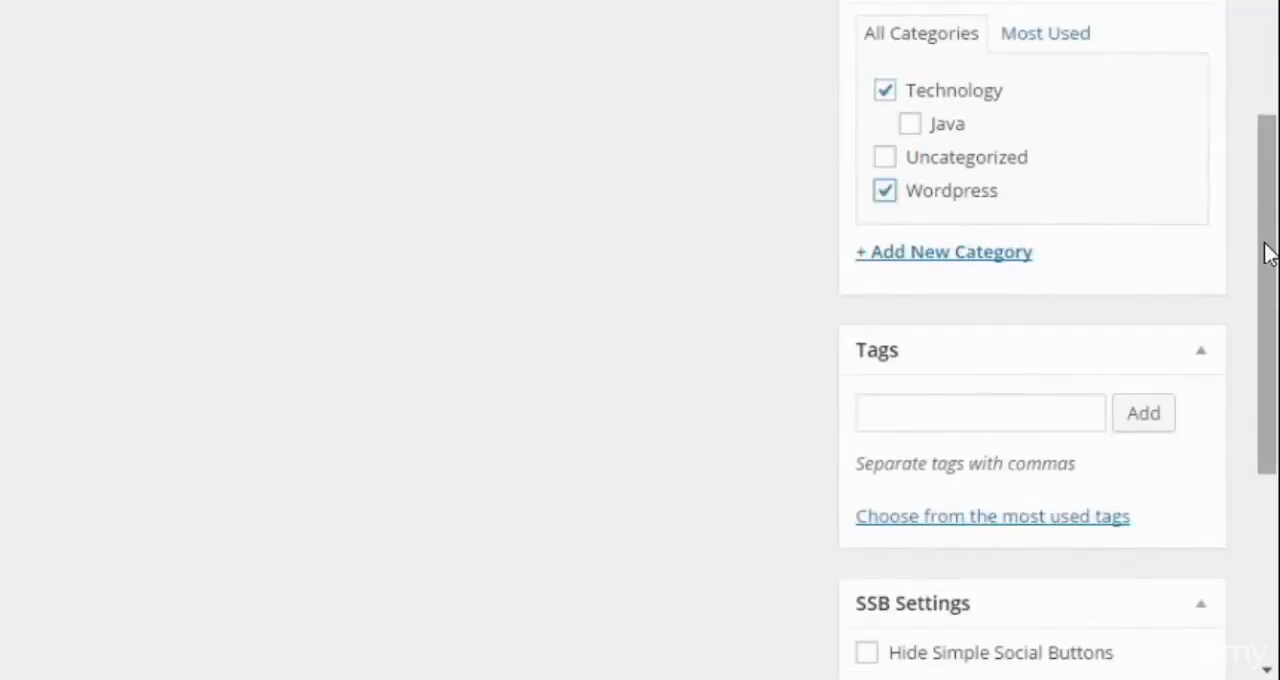
scroll("down", 3)
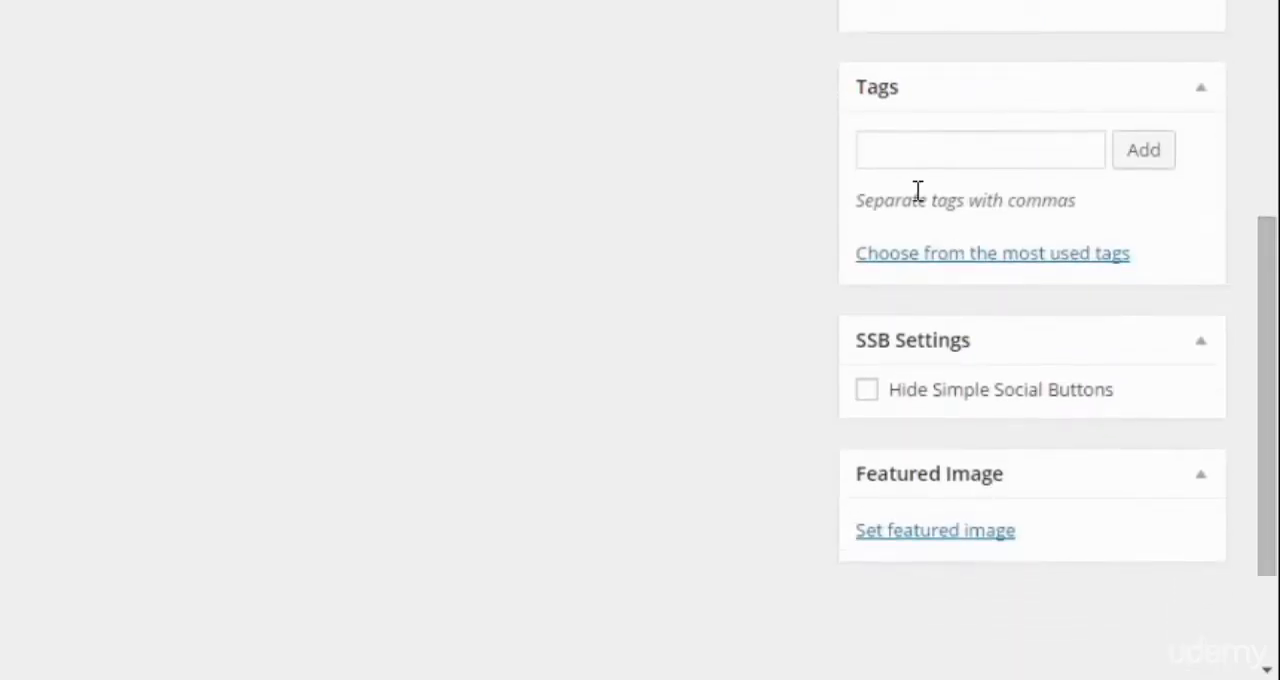
Add the tags Online Courses and Tutorials to the post
left_click(980, 150)
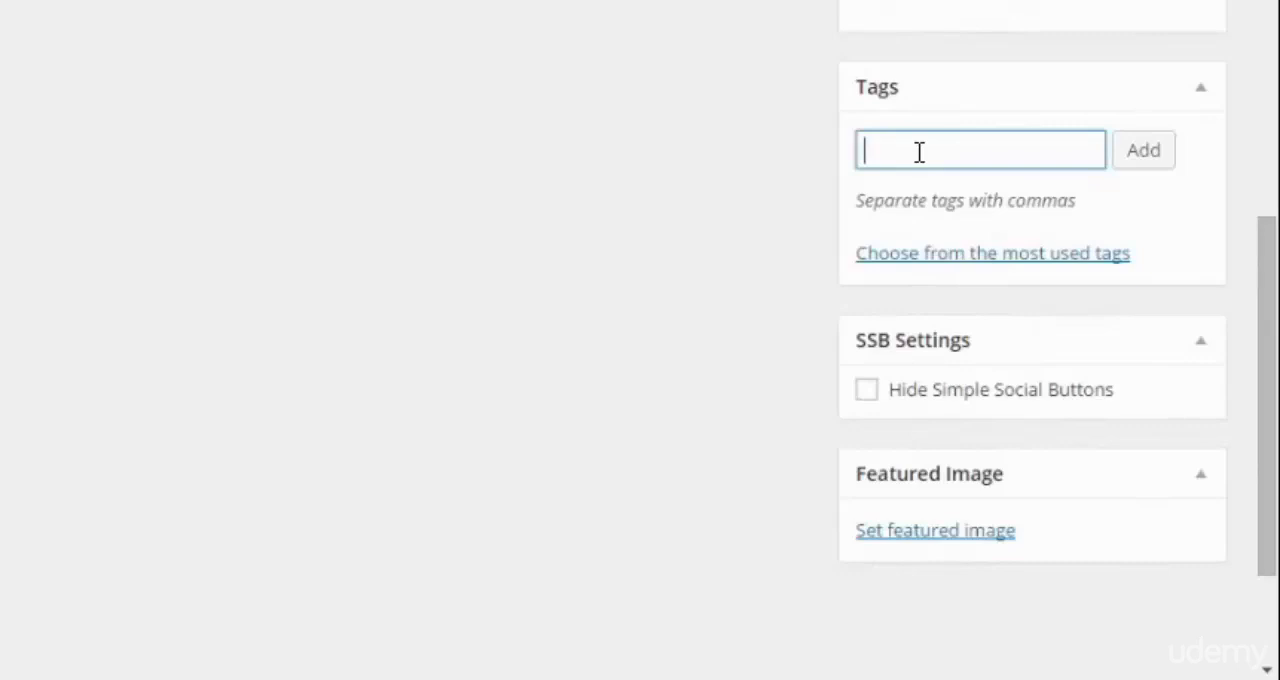
type("Online")
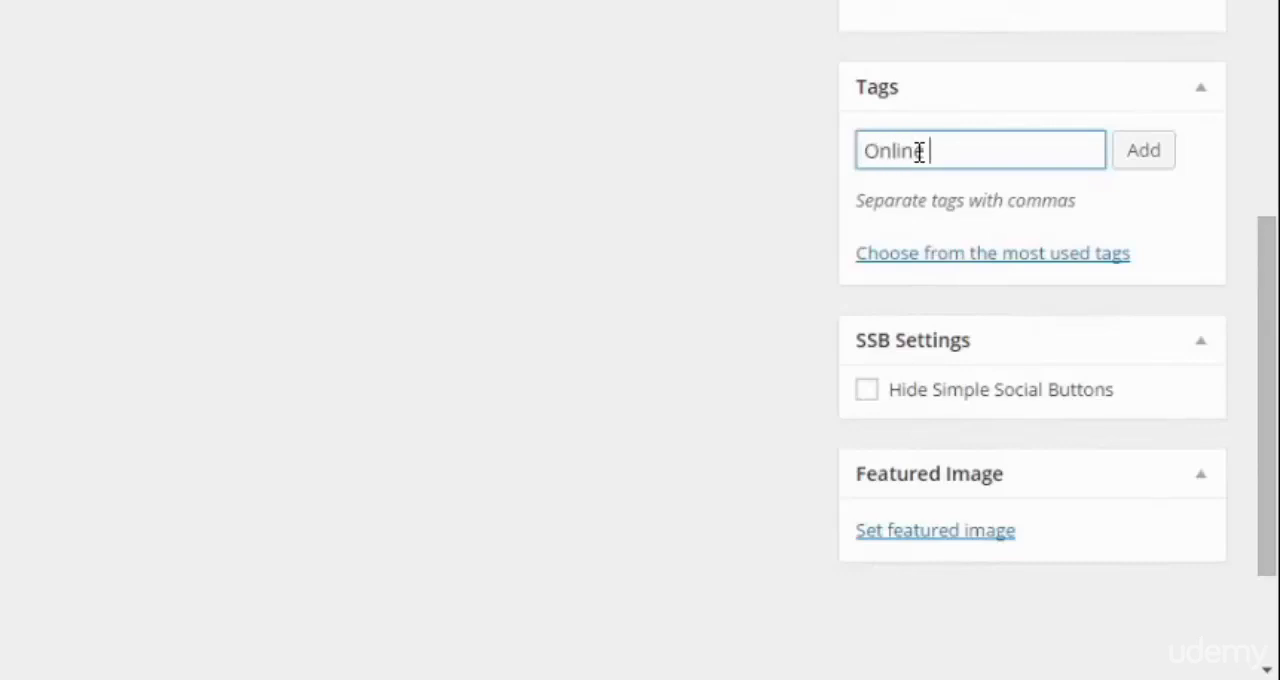
type("Courses")
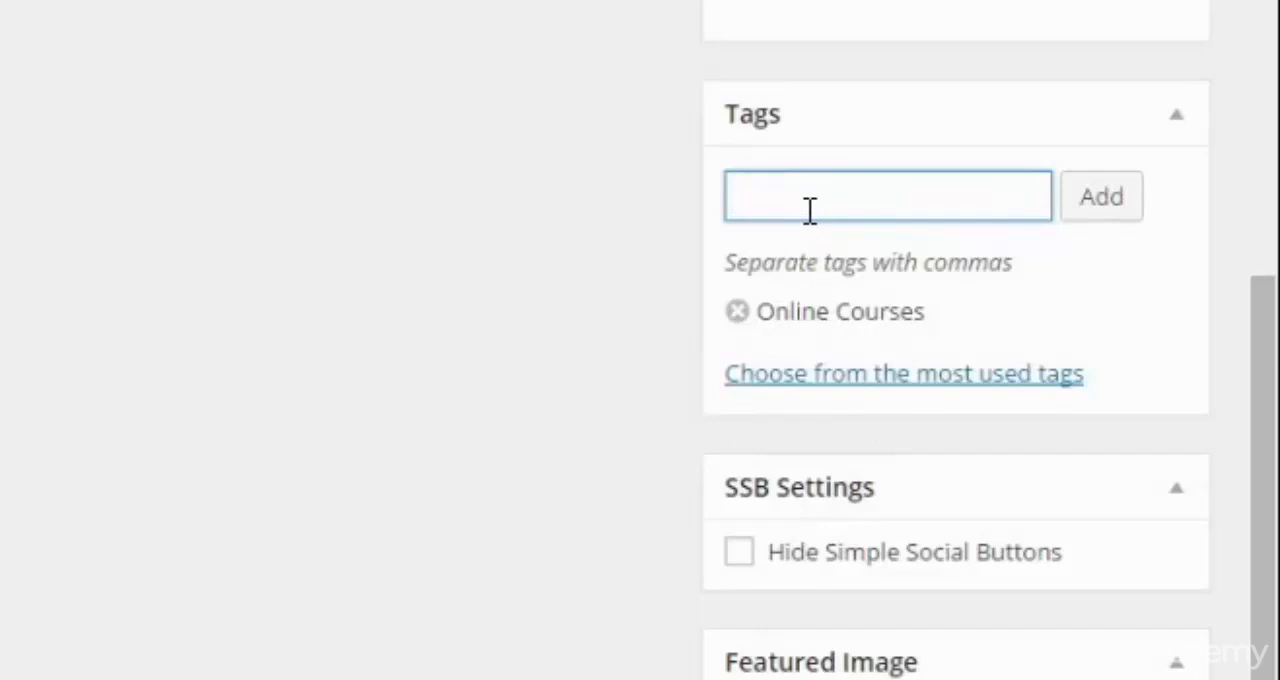
mouse_move(783, 193)
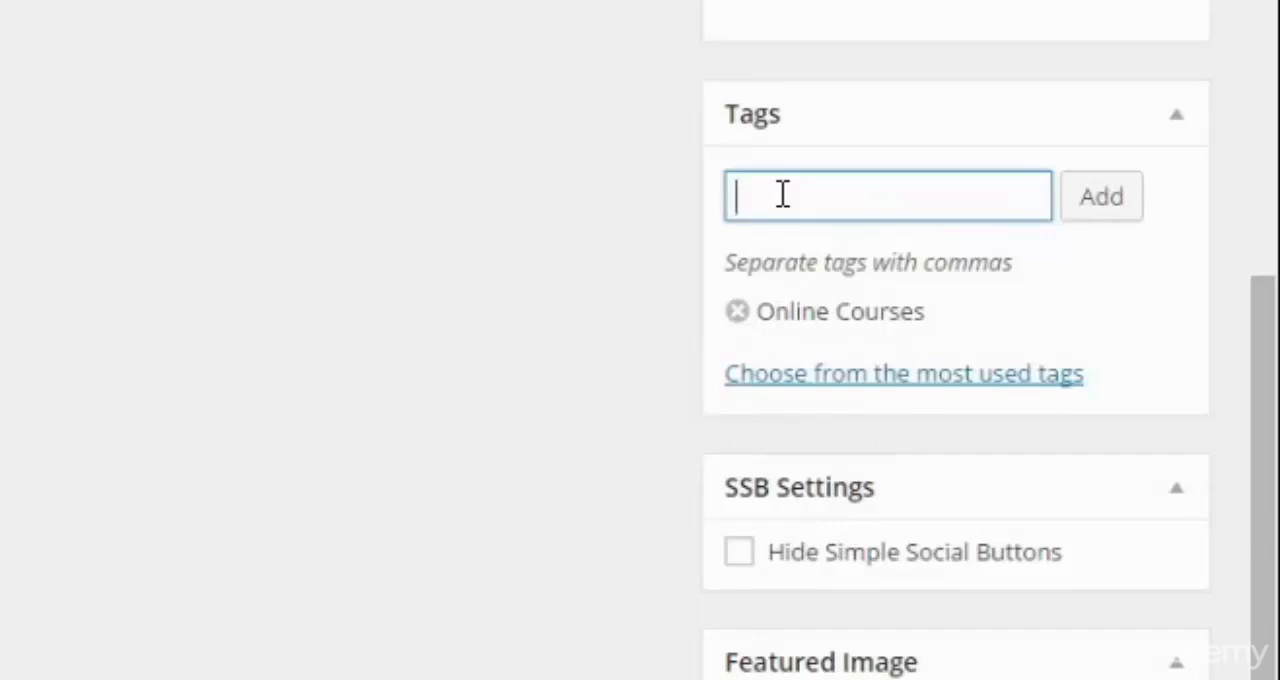
type("T")
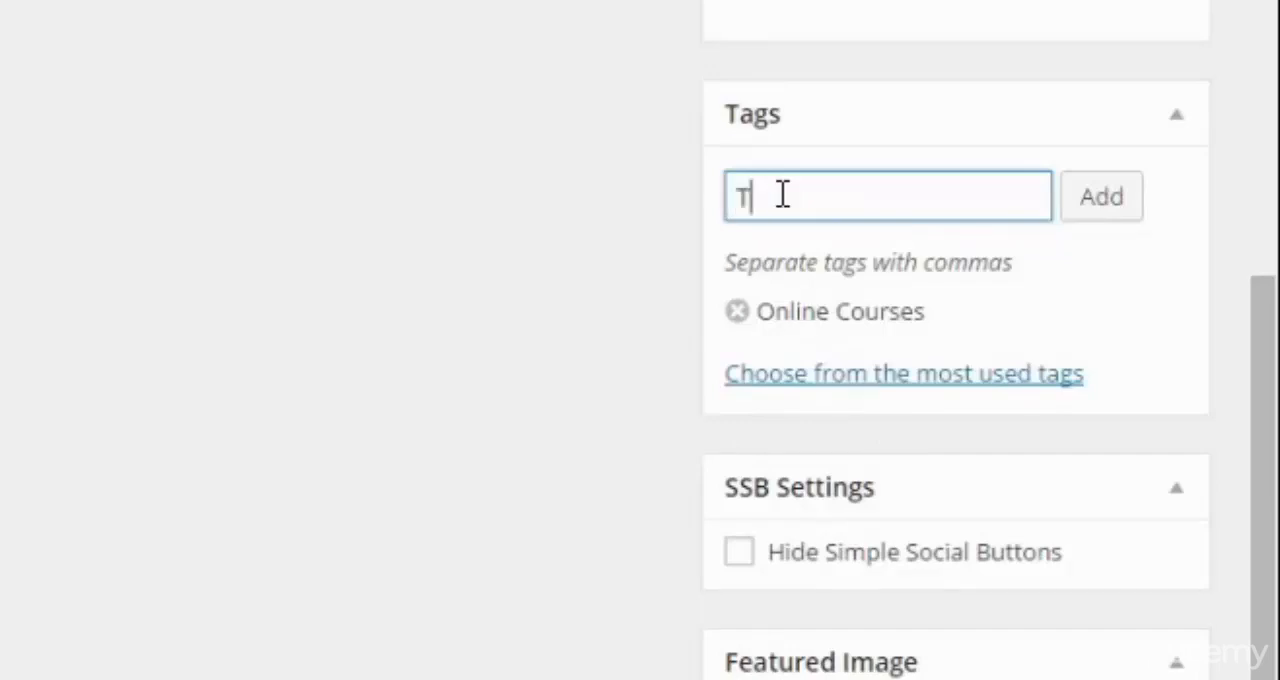
type("utorials")
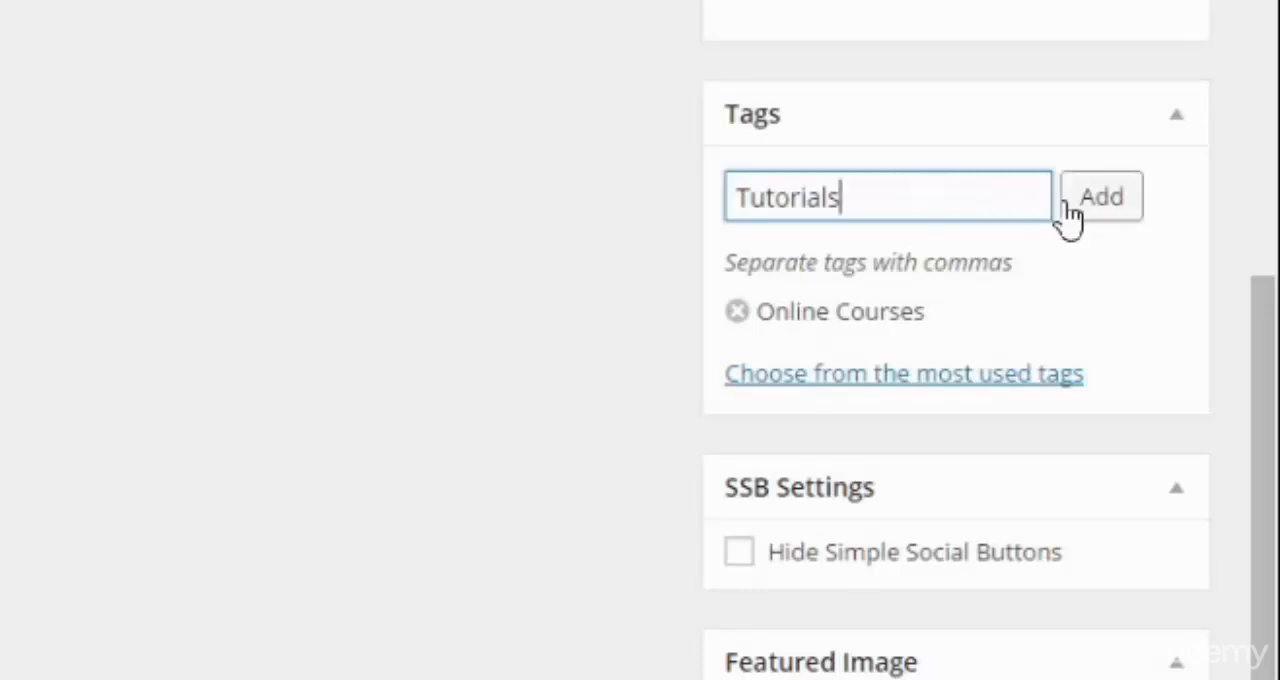
left_click(1101, 196)
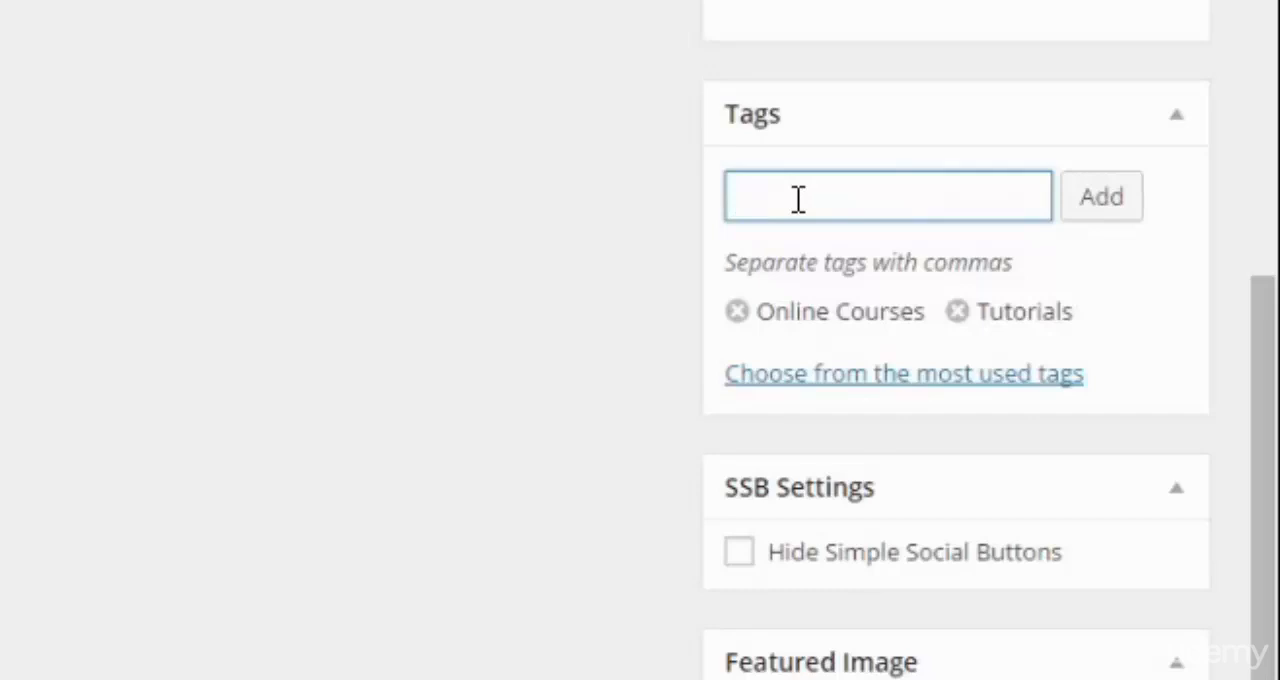
Add Technology as the post's third tag
left_click(886, 196)
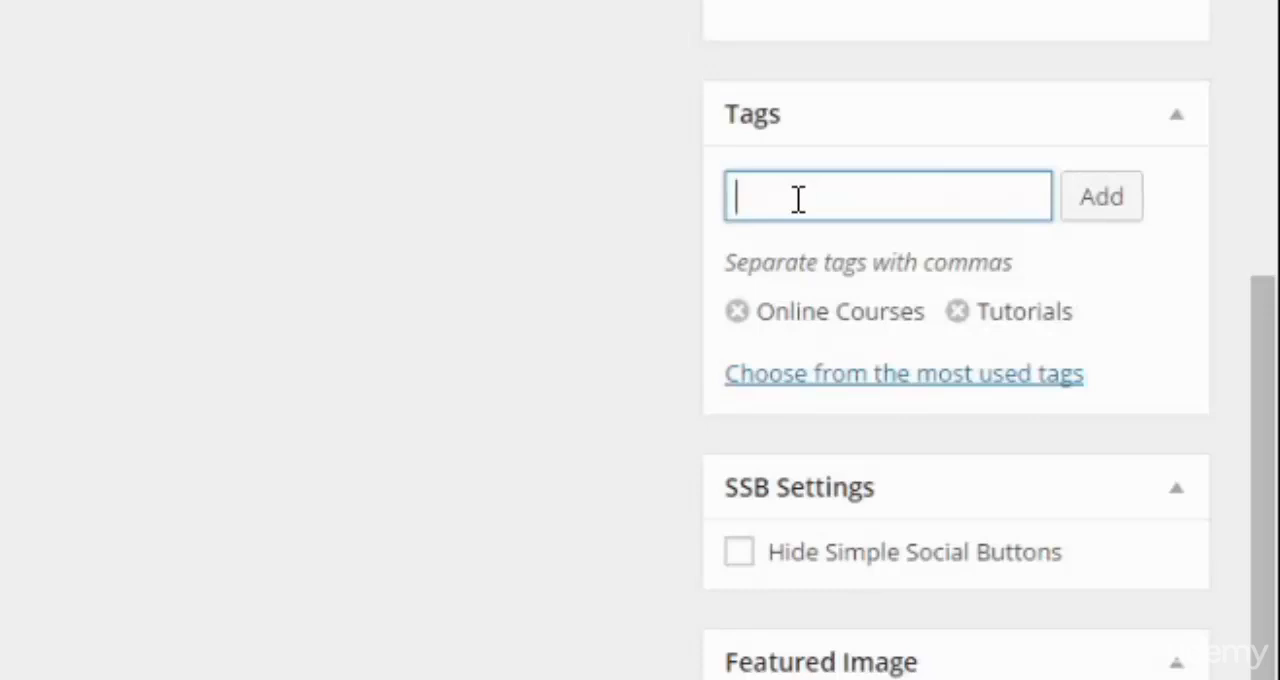
type("B")
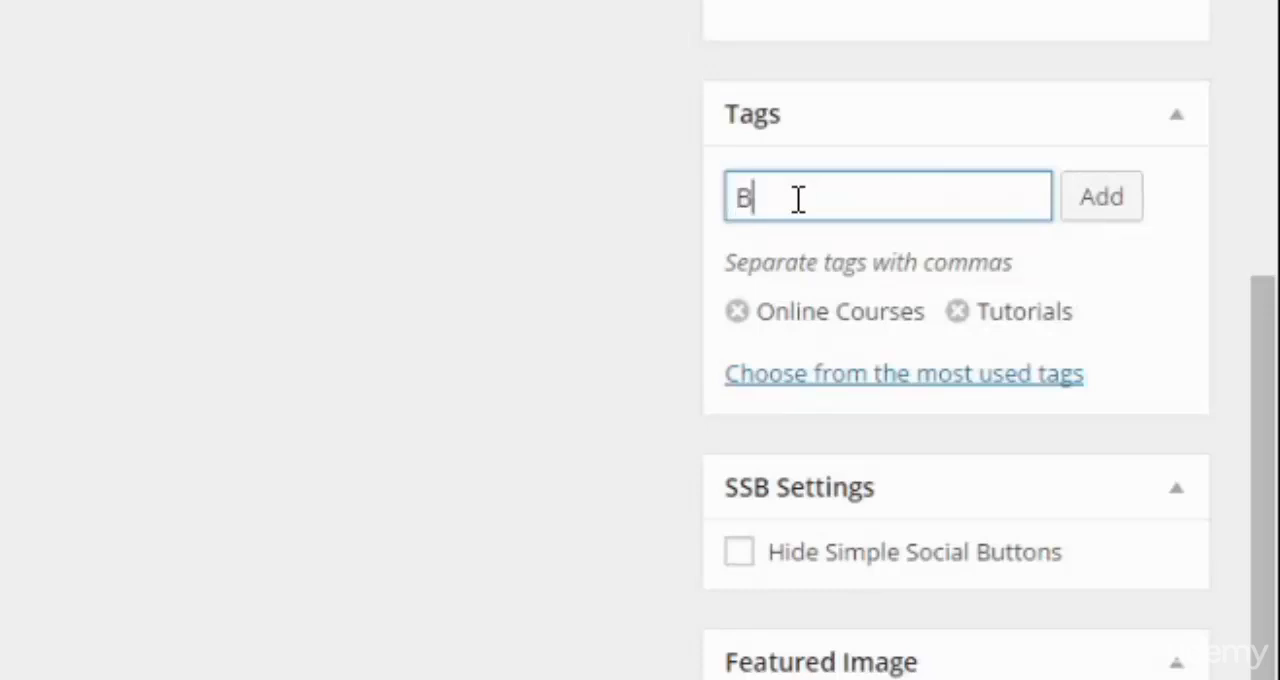
type("Techn")
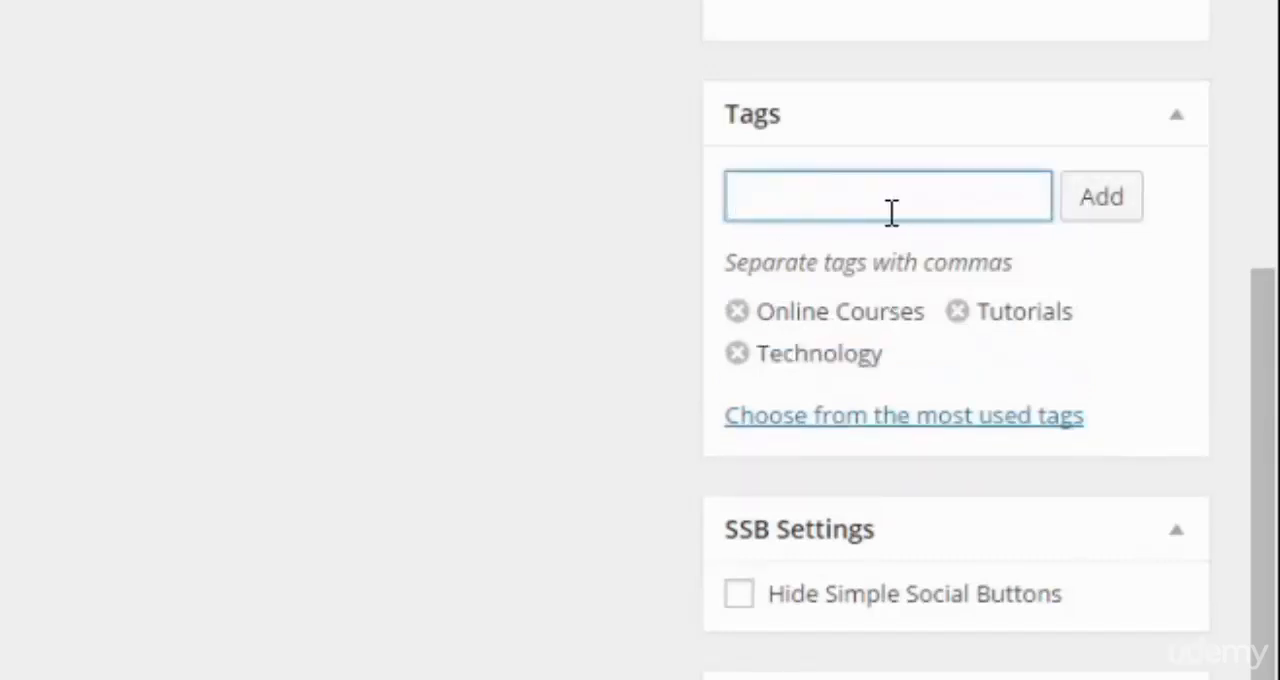
mouse_move(890, 268)
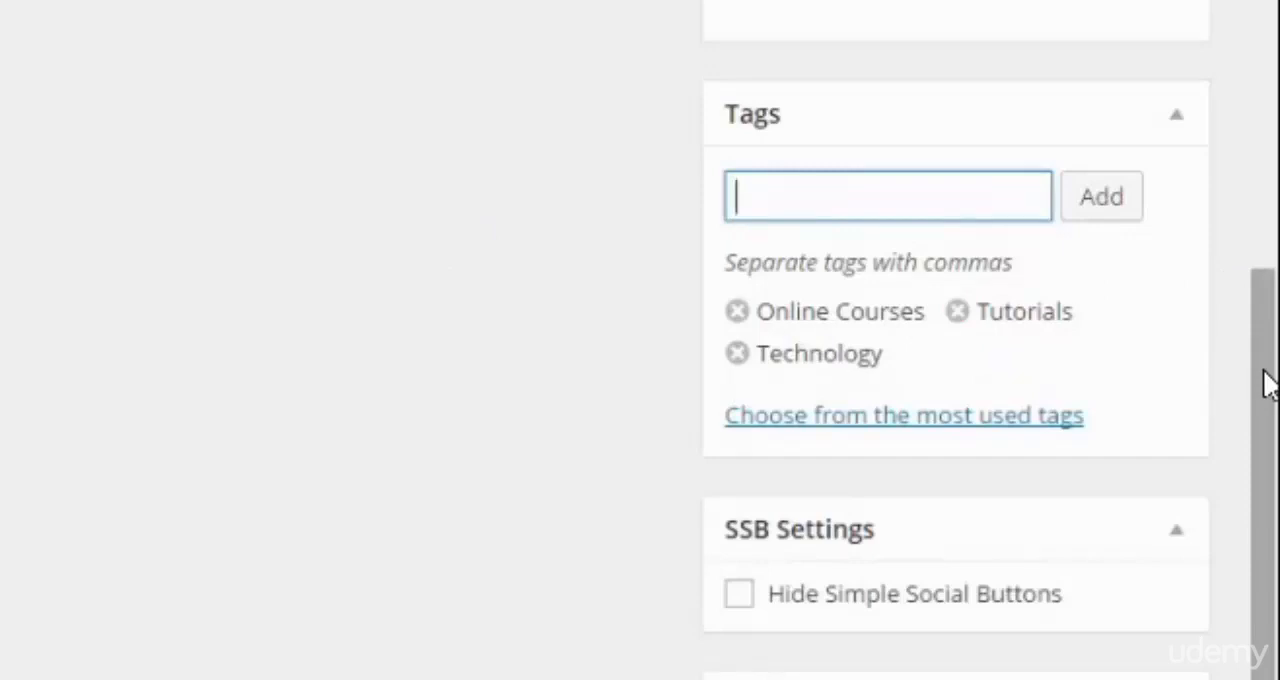
scroll("down", 3)
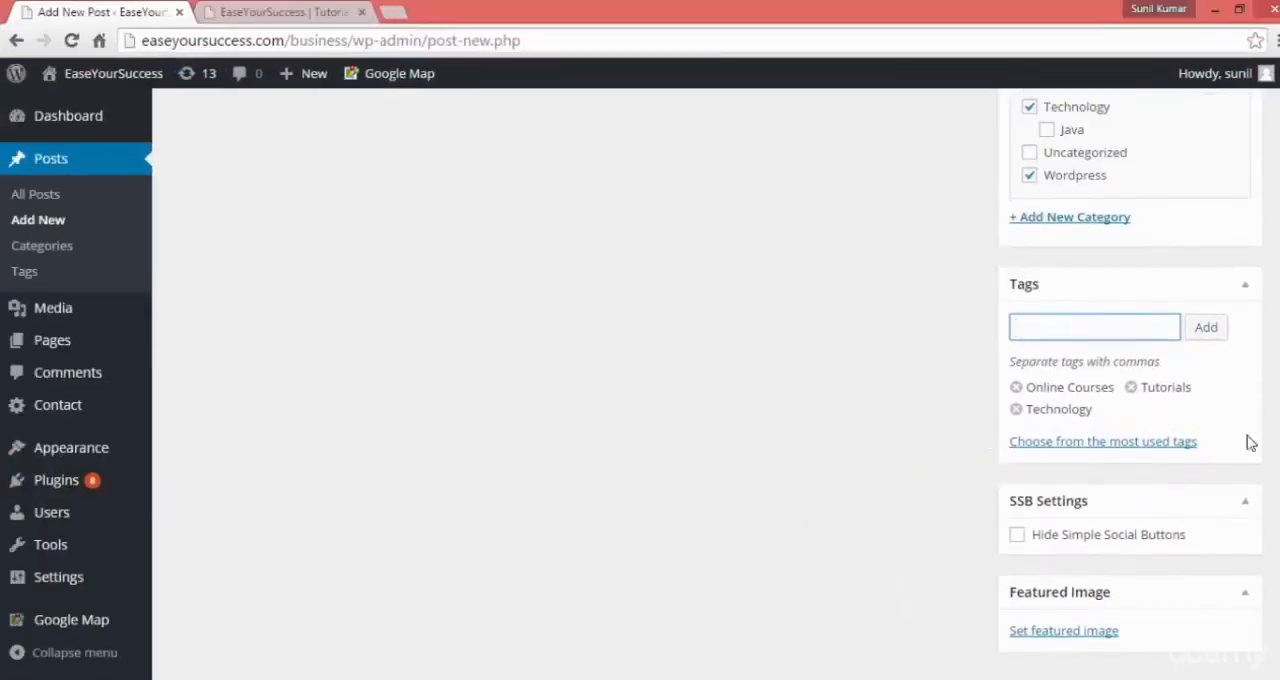
Publish 'Launching EaseYourSuccess' and switch to the site tab to view it
left_click(1094, 327)
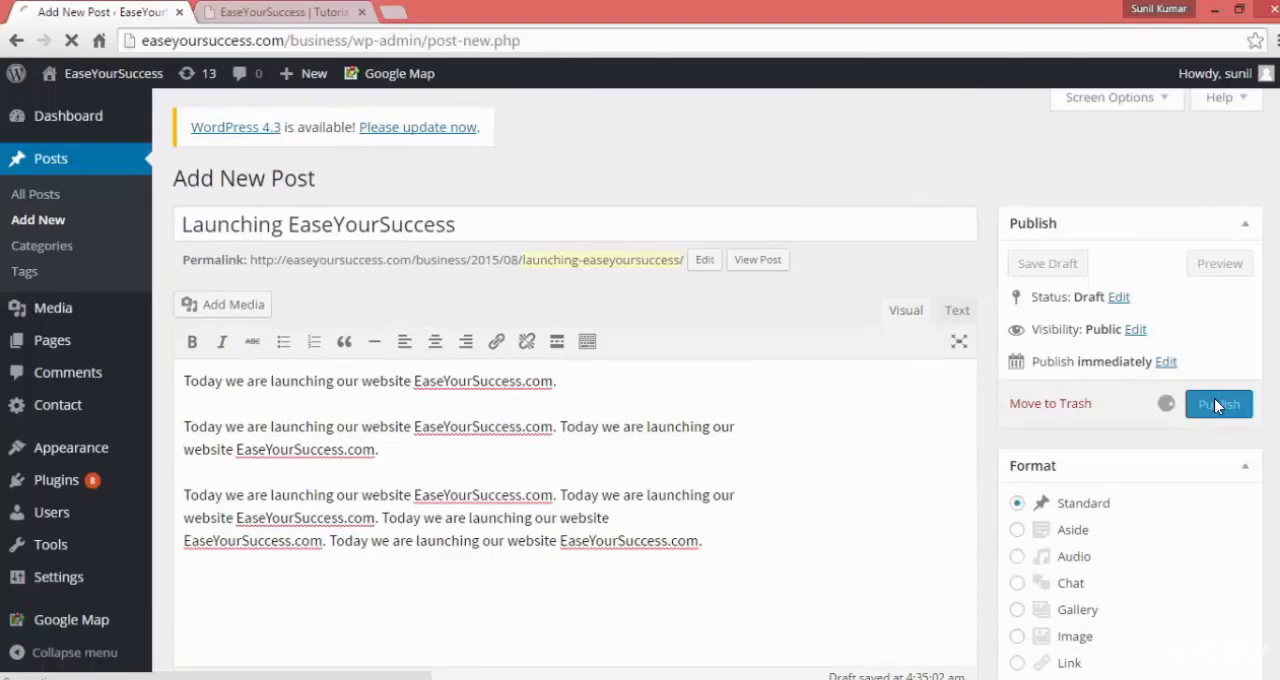
left_click(1218, 403)
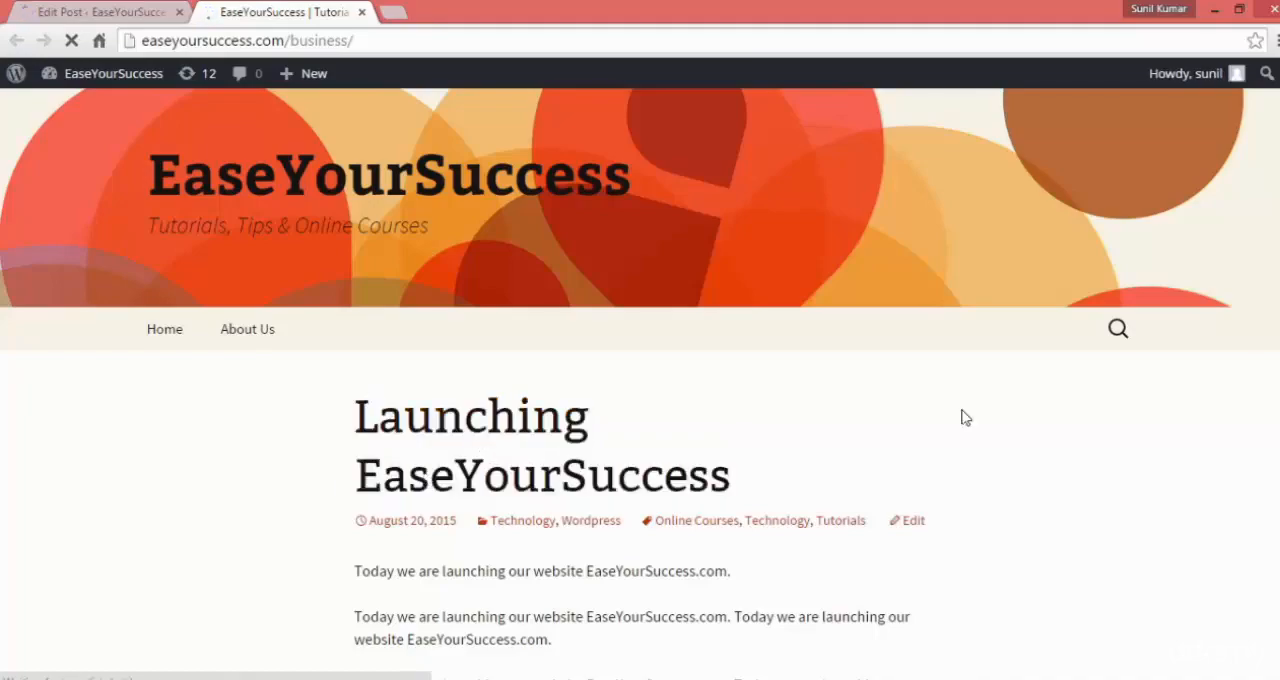
Scroll the live site to check the post's categories and tags before returning to the editor
scroll("down", 3)
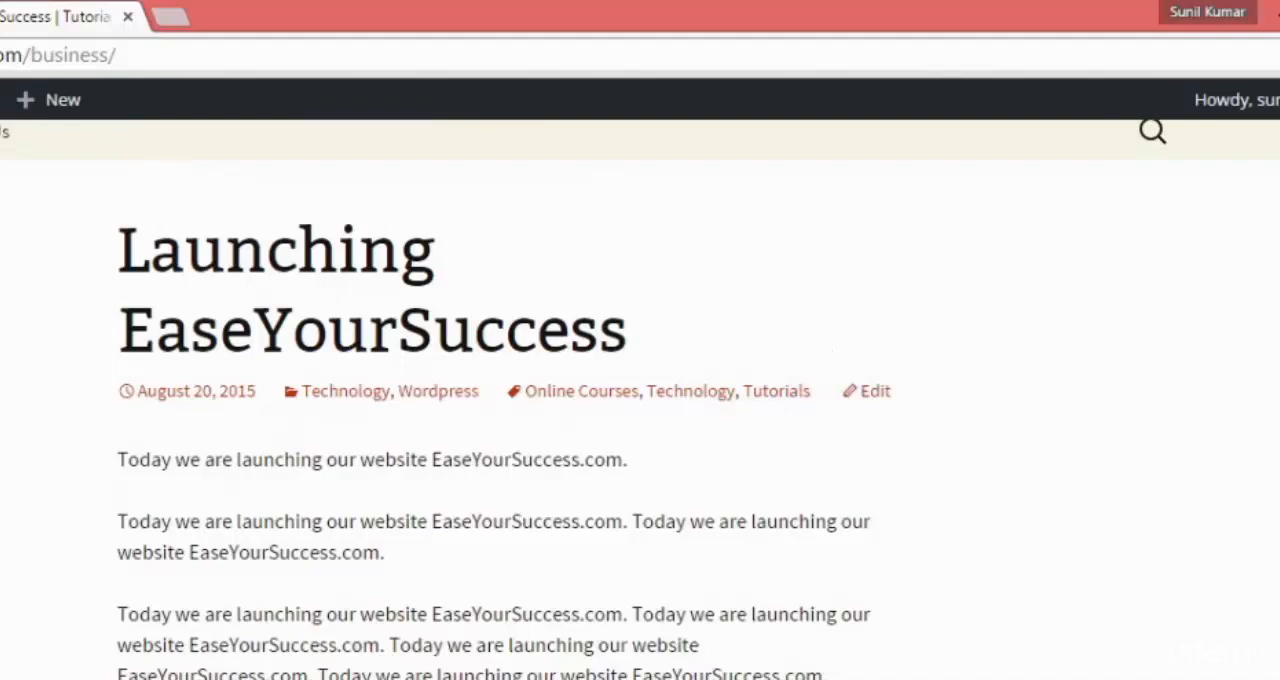
scroll("down", 3)
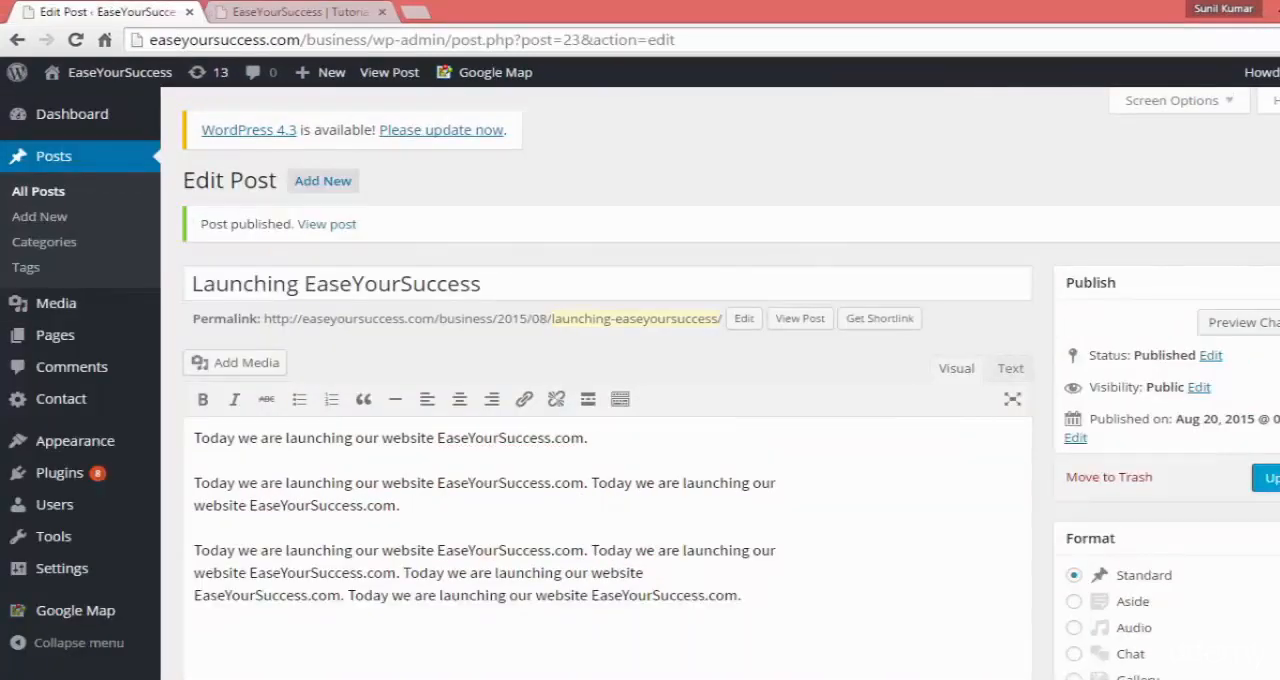
Check the post's tags on the edit screen, then go to Posts > All Posts
scroll("down", 3)
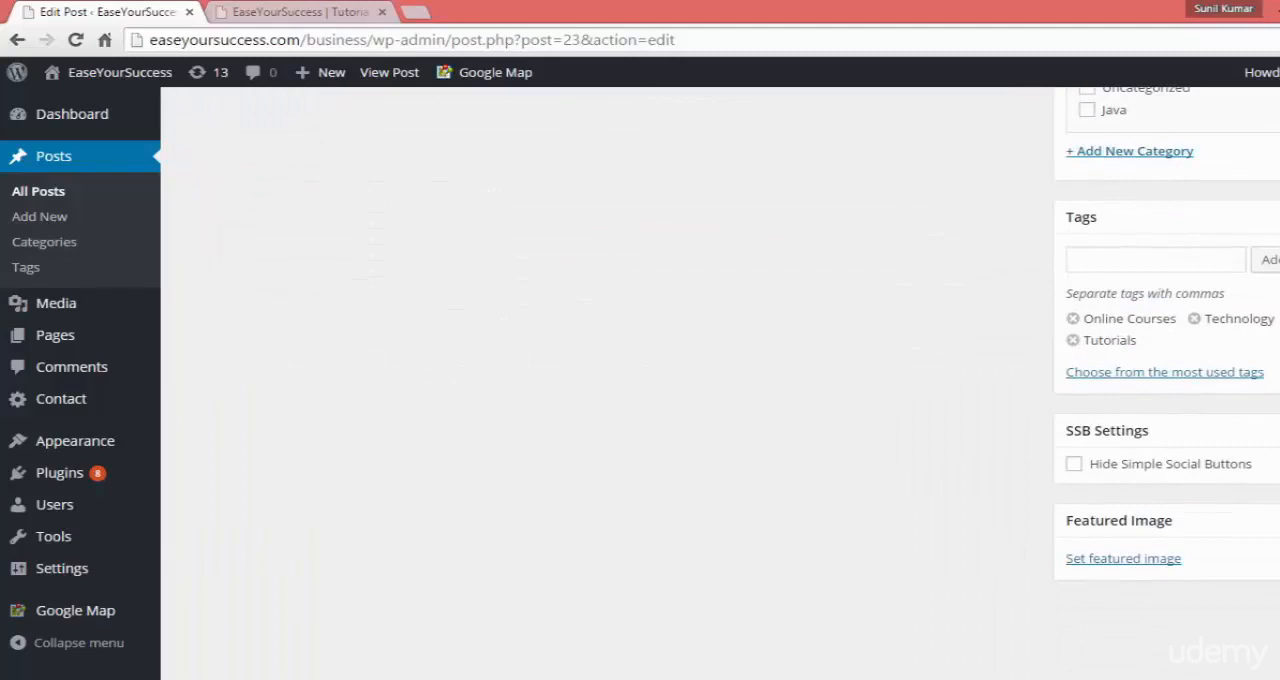
mouse_move(1133, 282)
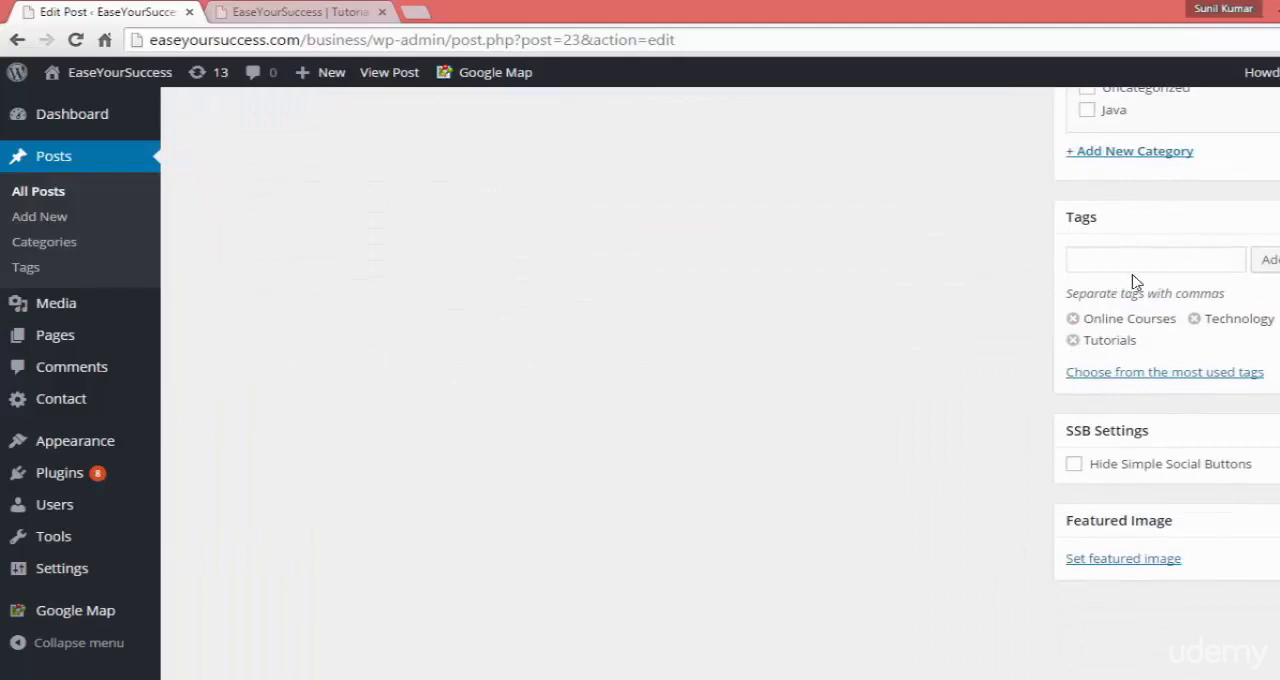
mouse_move(1090, 310)
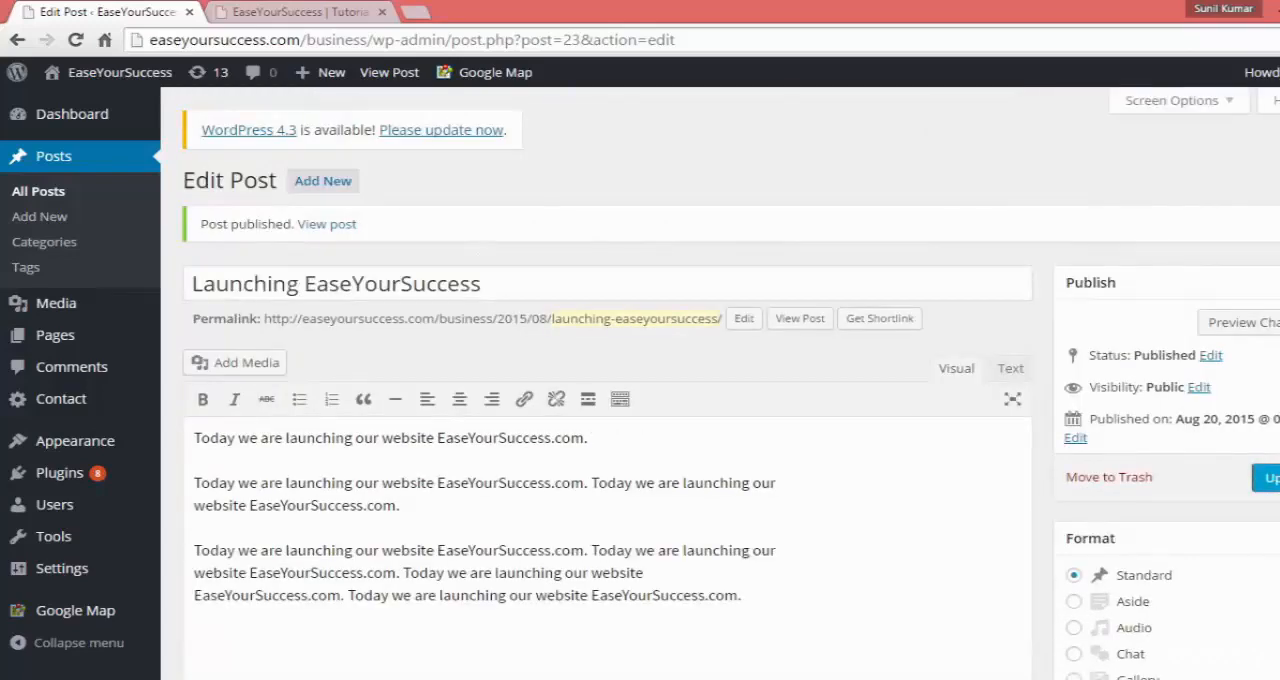
mouse_move(1229, 257)
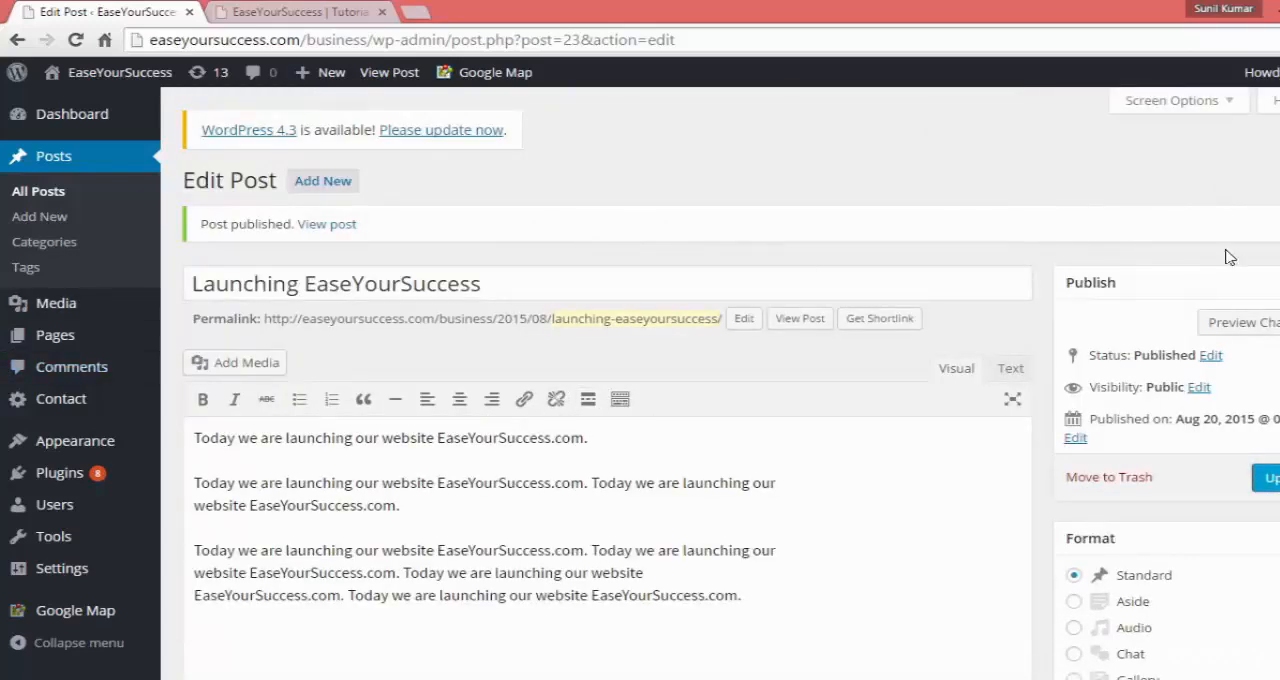
left_click(38, 191)
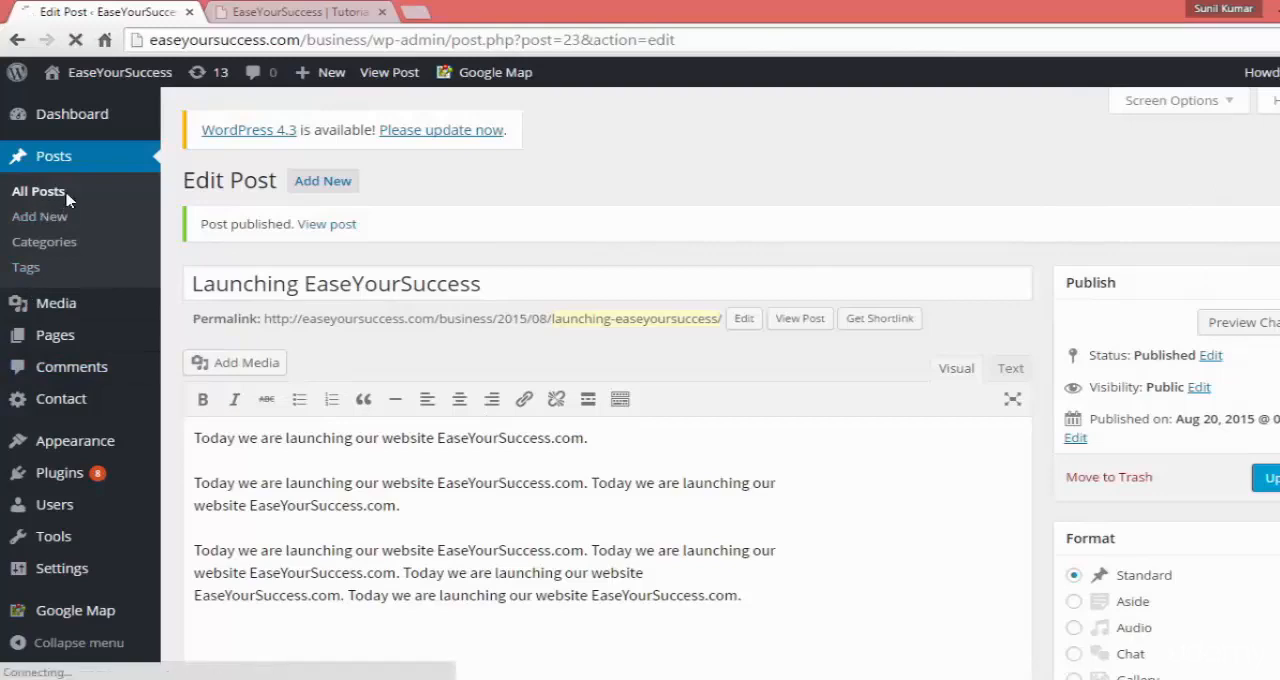
left_click(38, 191)
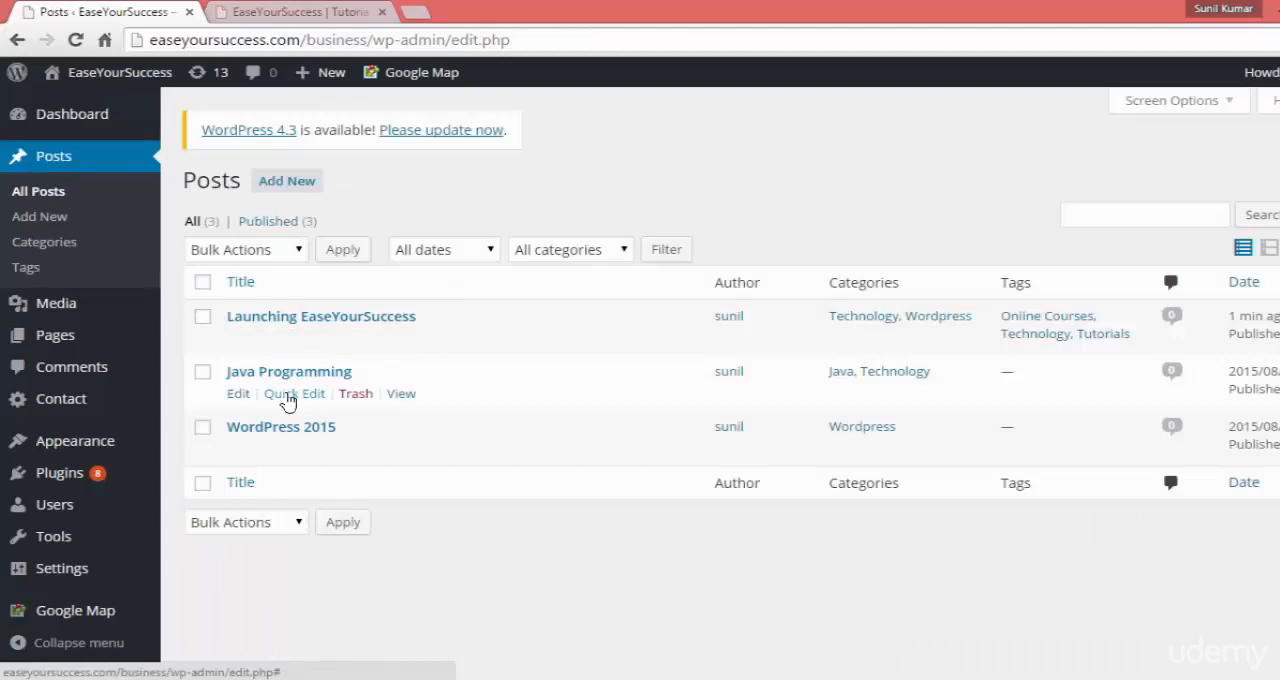
Quick Edit Java Programming to add tags Java and Online Courses, then update
left_click(294, 393)
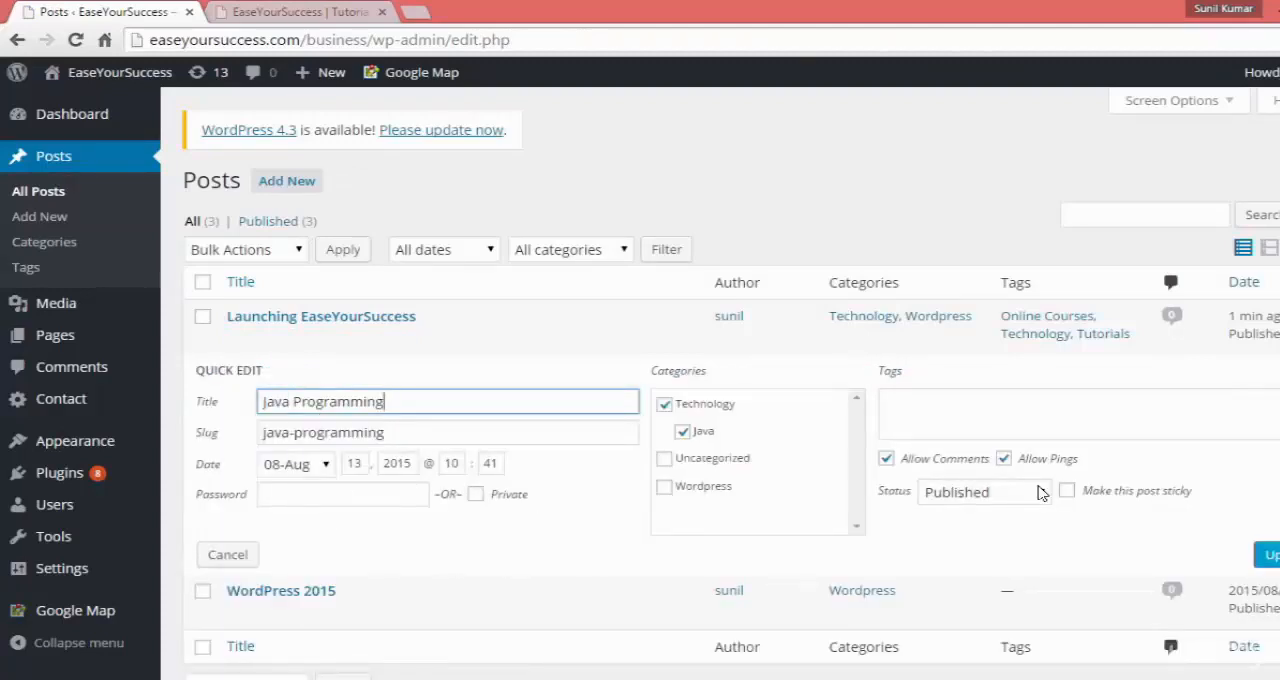
left_click(1060, 412)
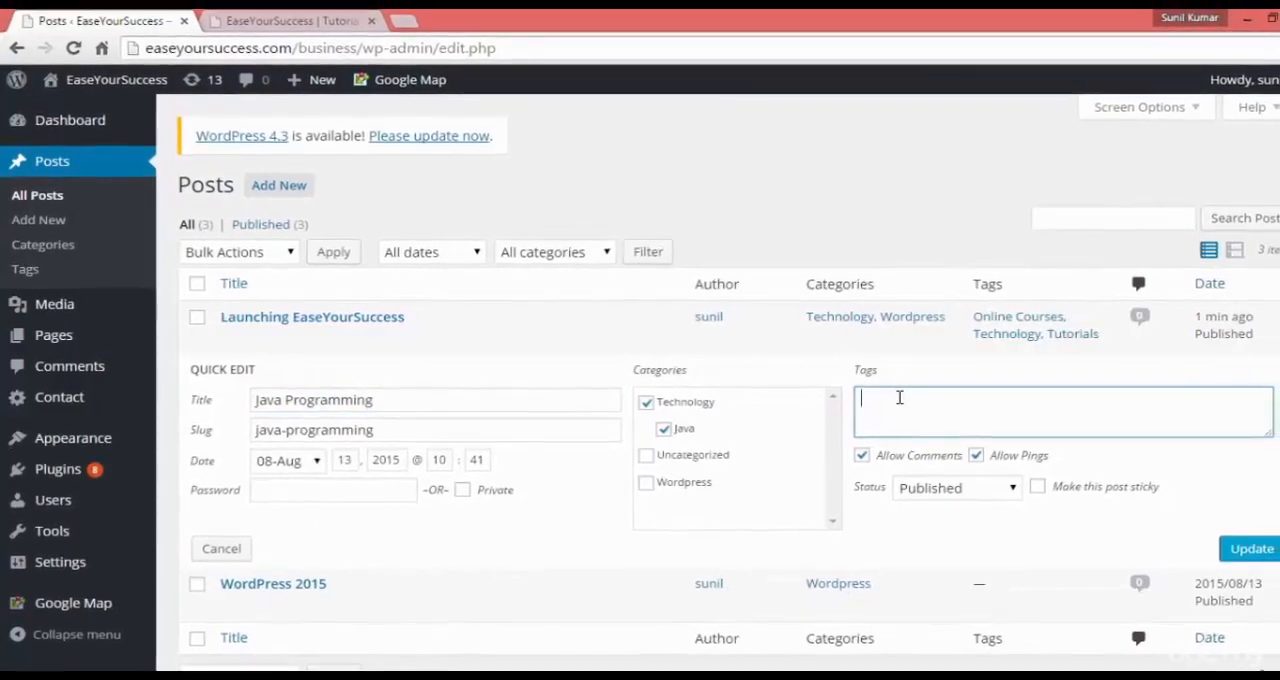
type("Java, Online Cour")
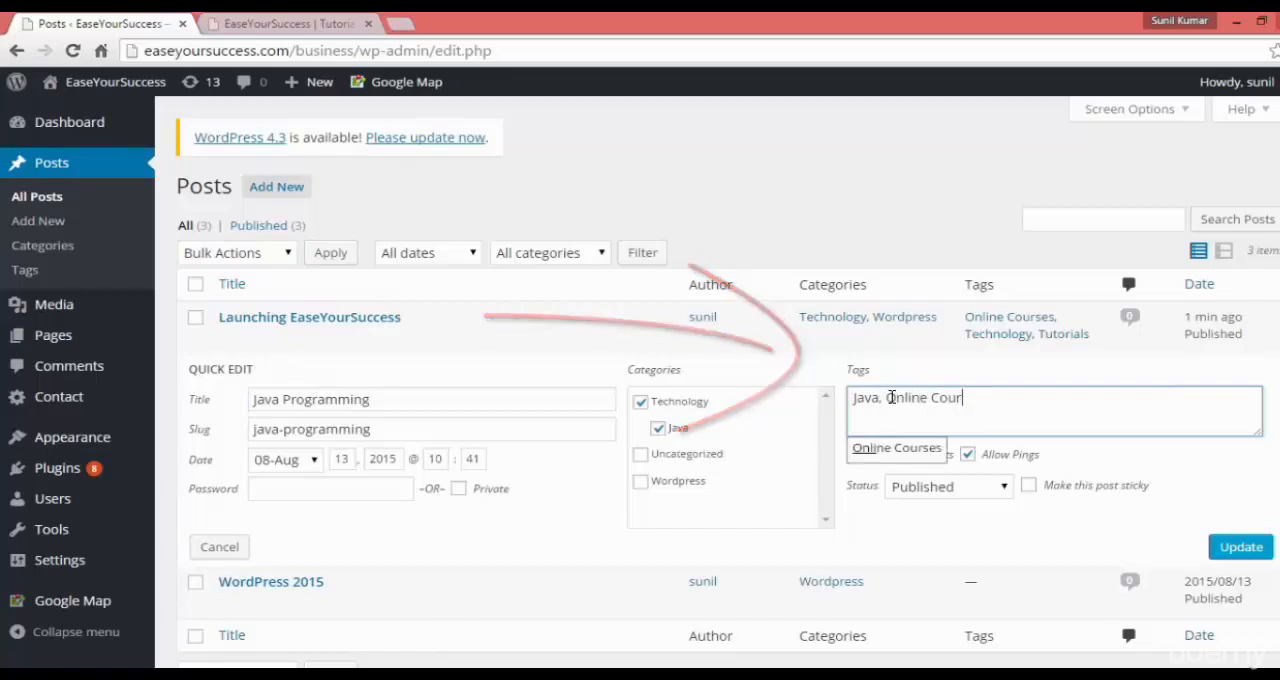
left_click(896, 447)
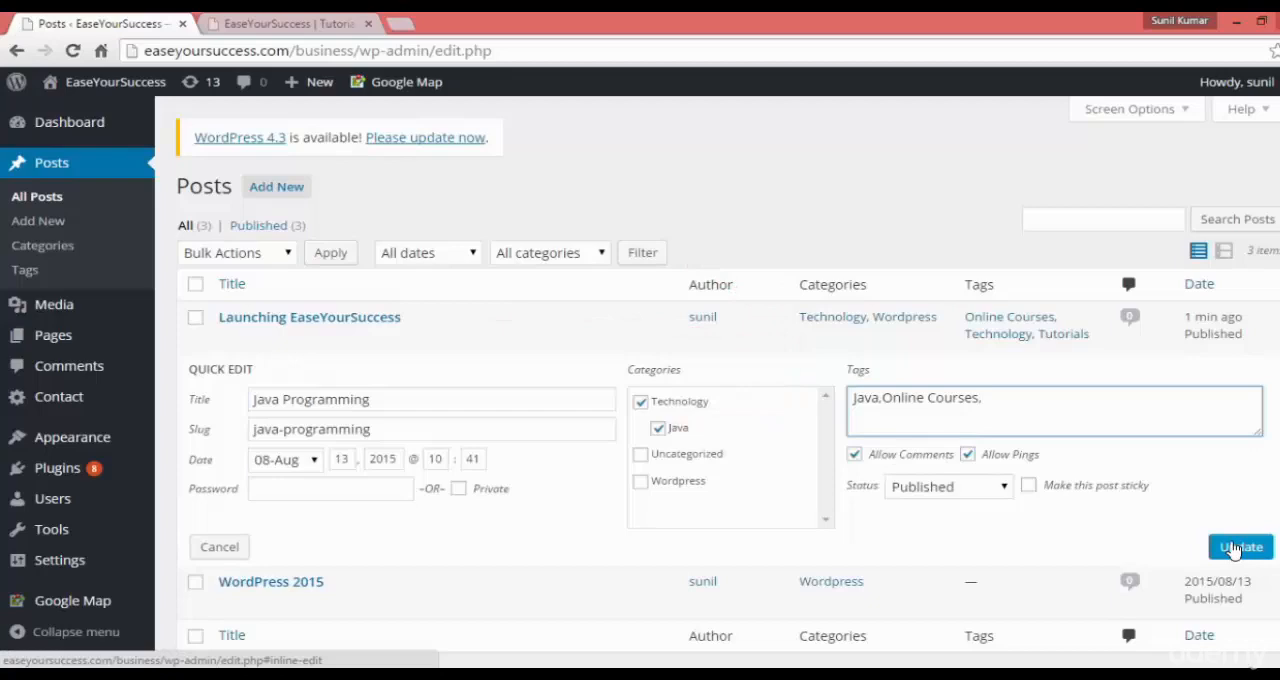
left_click(1240, 546)
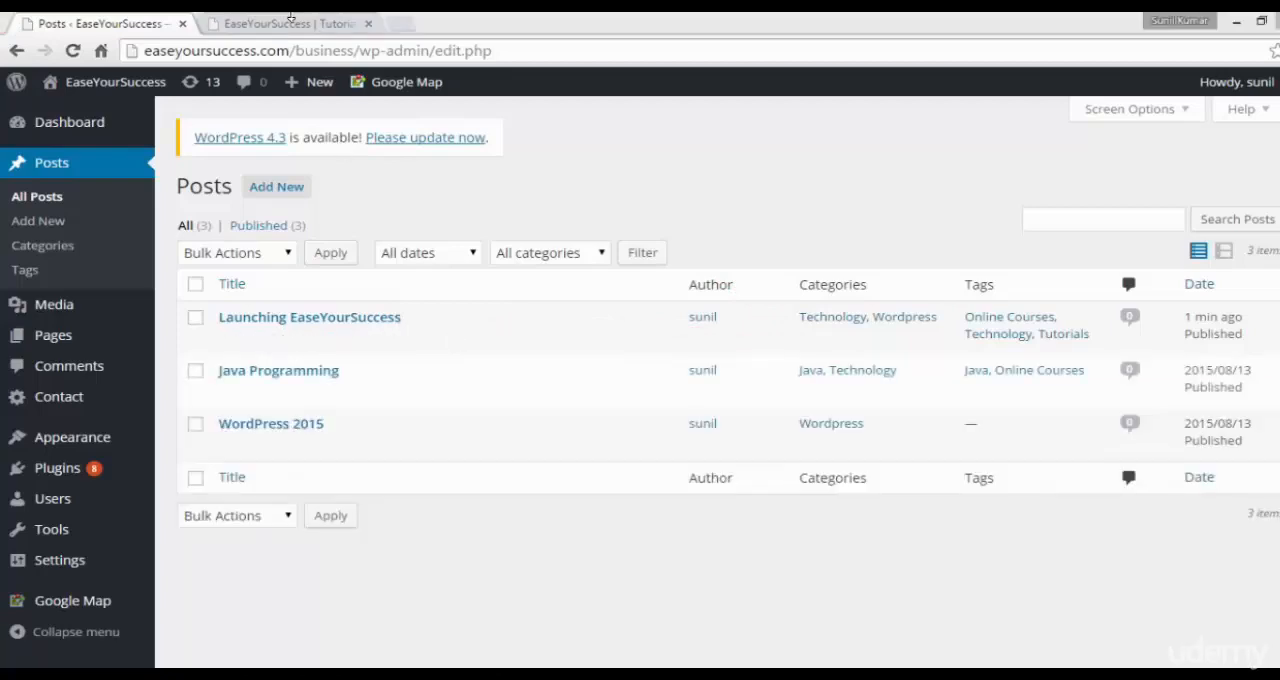
On the live site, scroll to the Java Programming post showing its Java and Online Courses tags
left_click(287, 23)
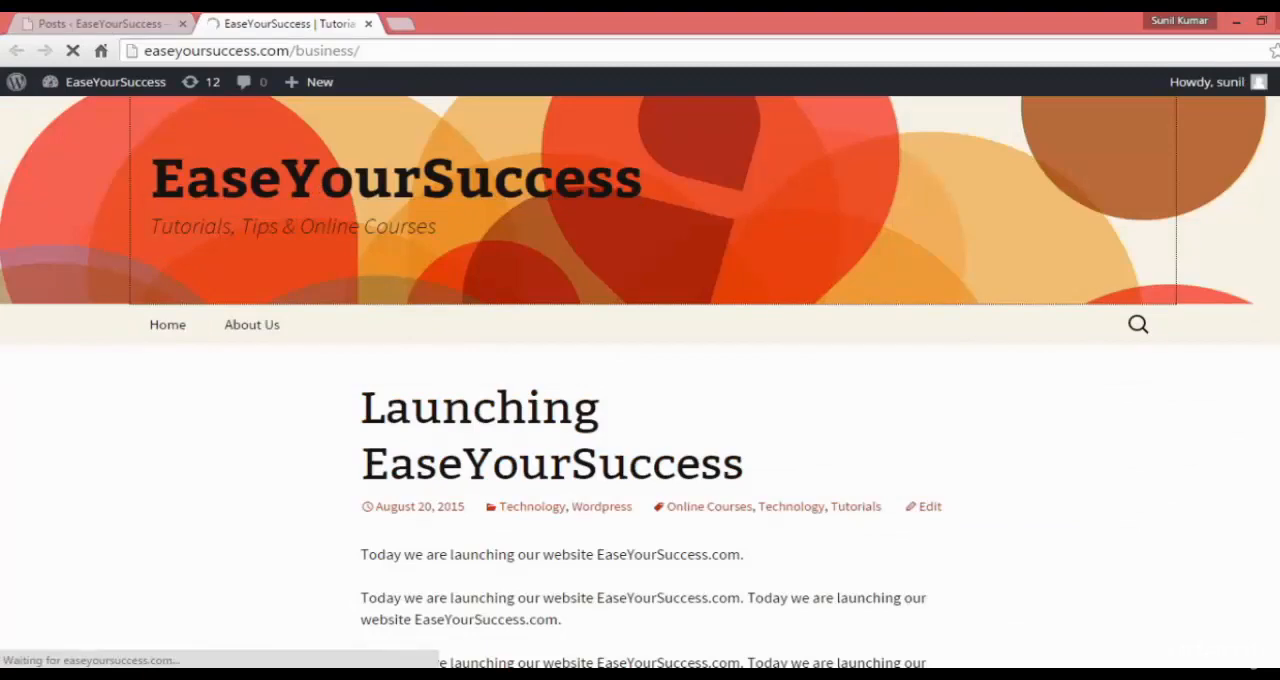
scroll("down", 3)
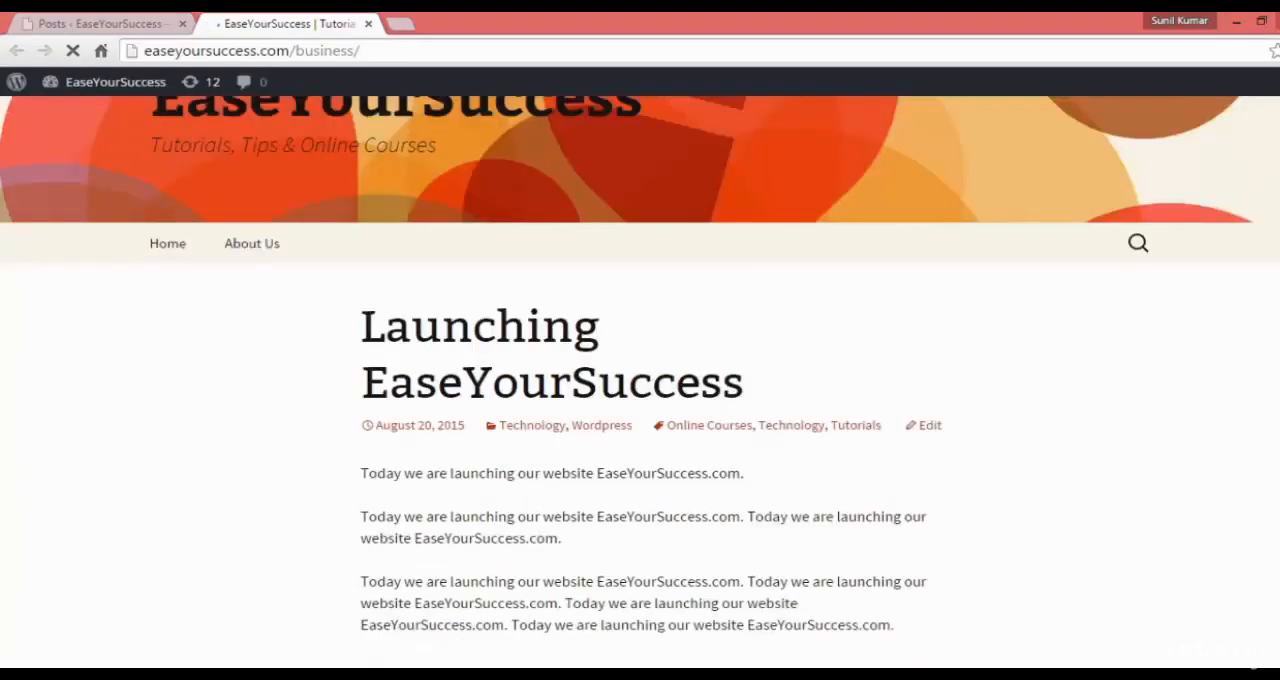
scroll("down", 3)
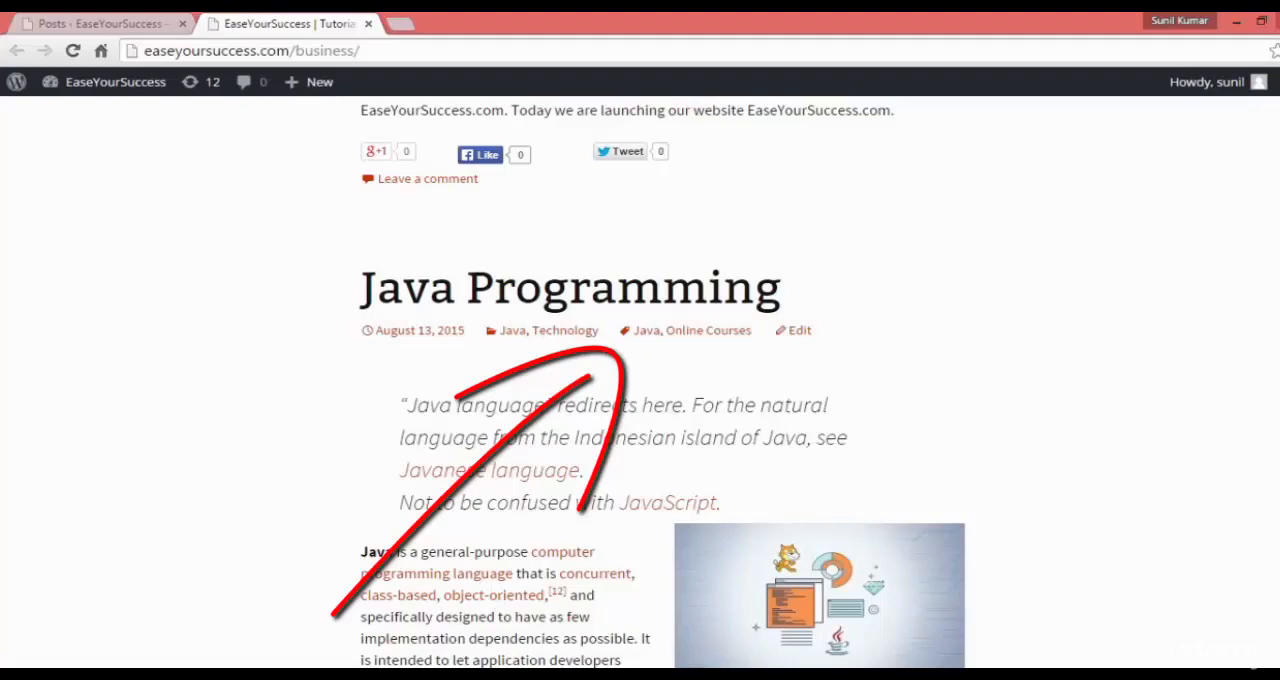
scroll("down", 3)
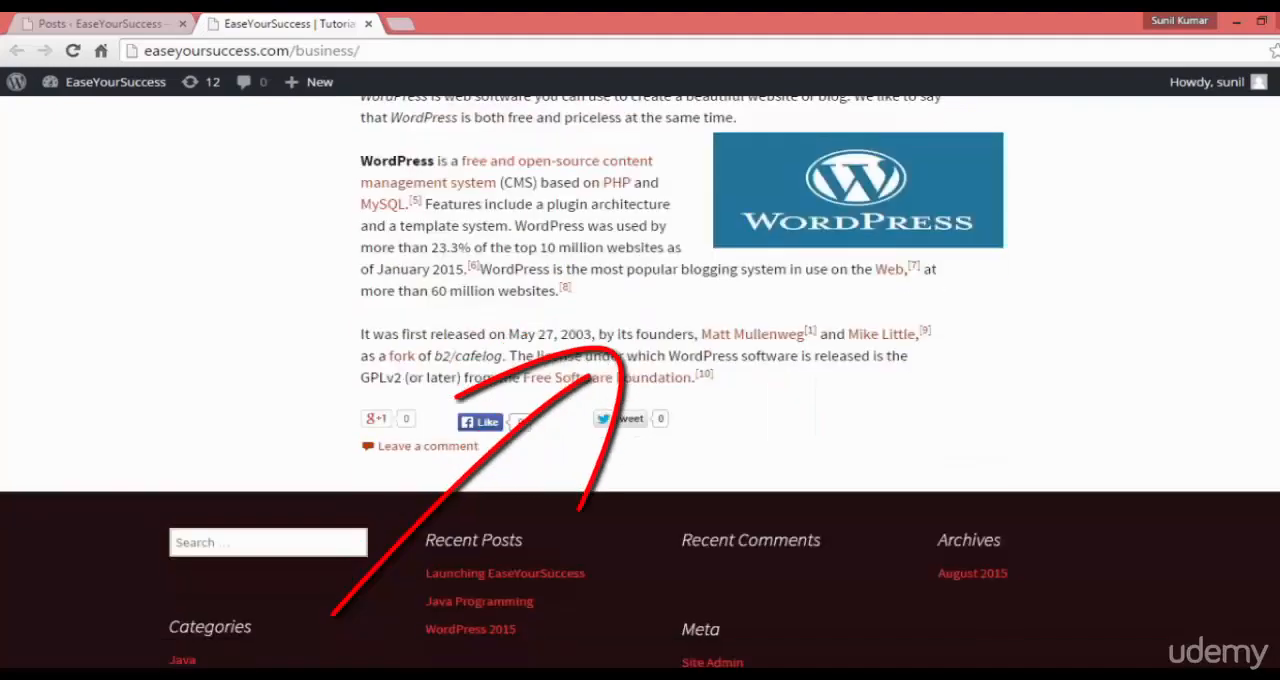